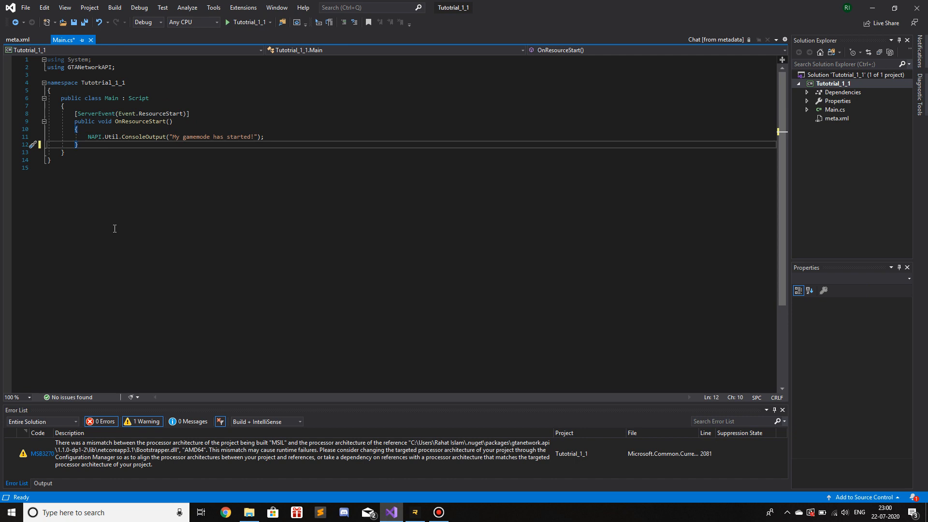
Step: Type a [ServerEvent(Event.PlayerConnected)] attribute on a new line below OnResourceStart
key("enter")
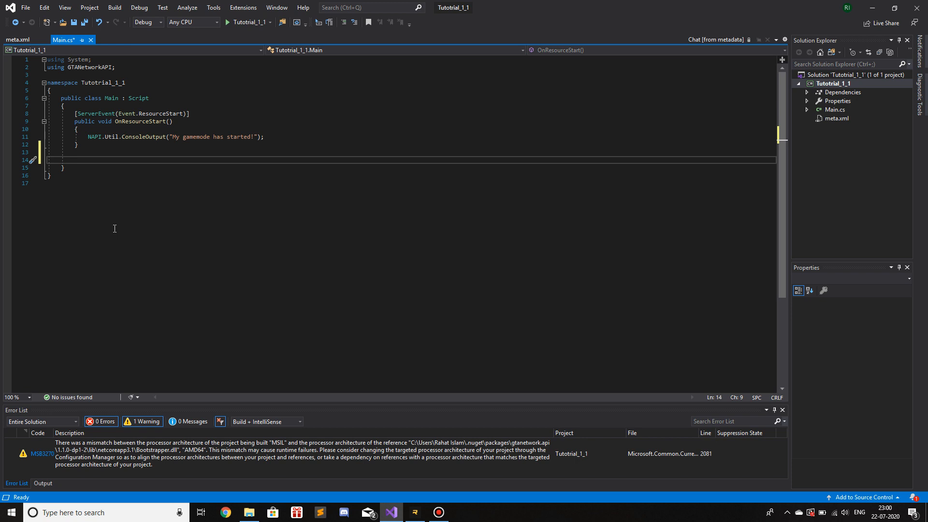
type("[")
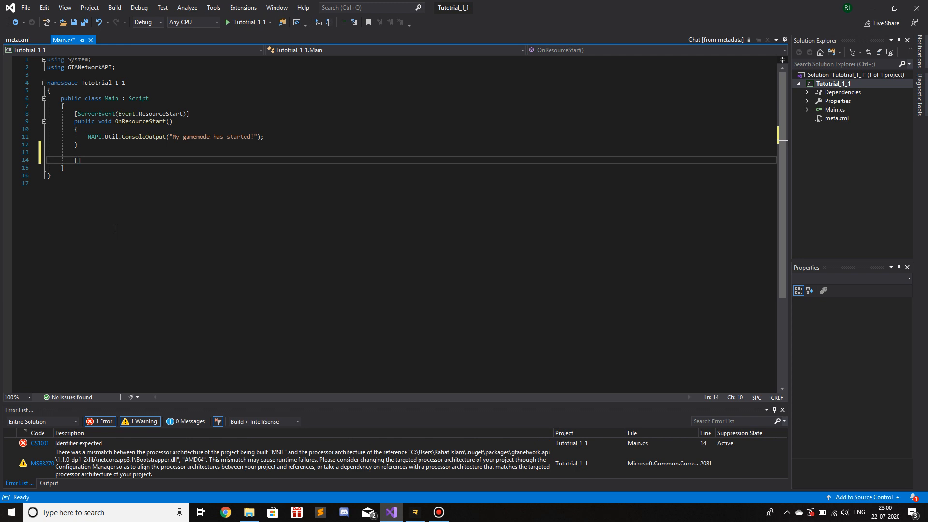
type("ServerEvent(")
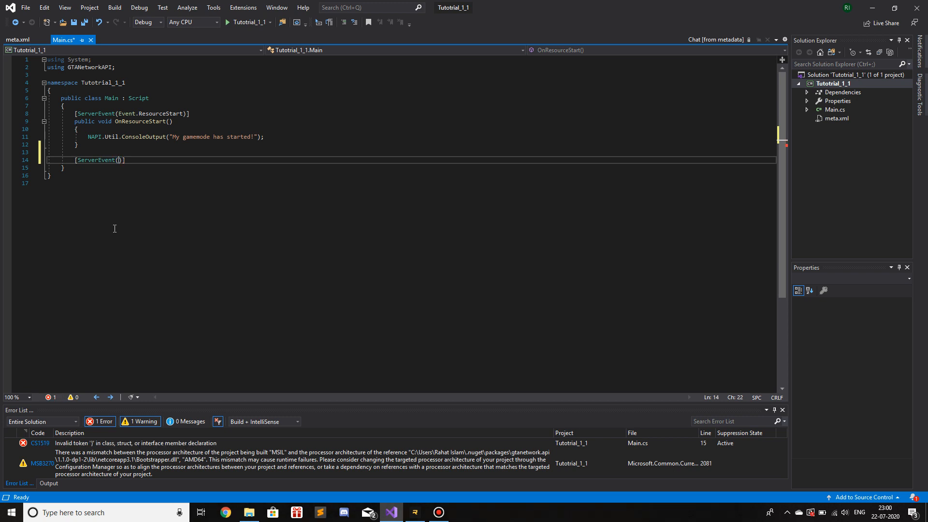
type("E")
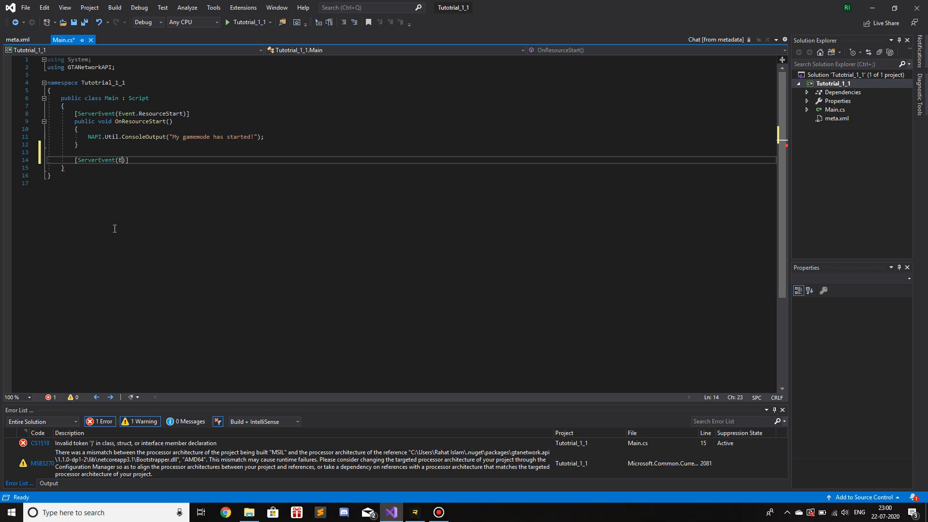
type("vent.")
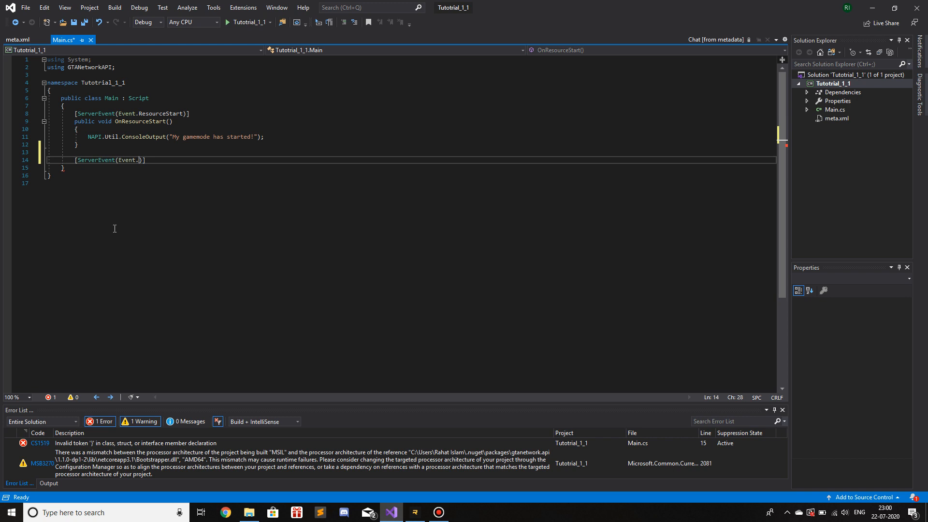
type("playerc")
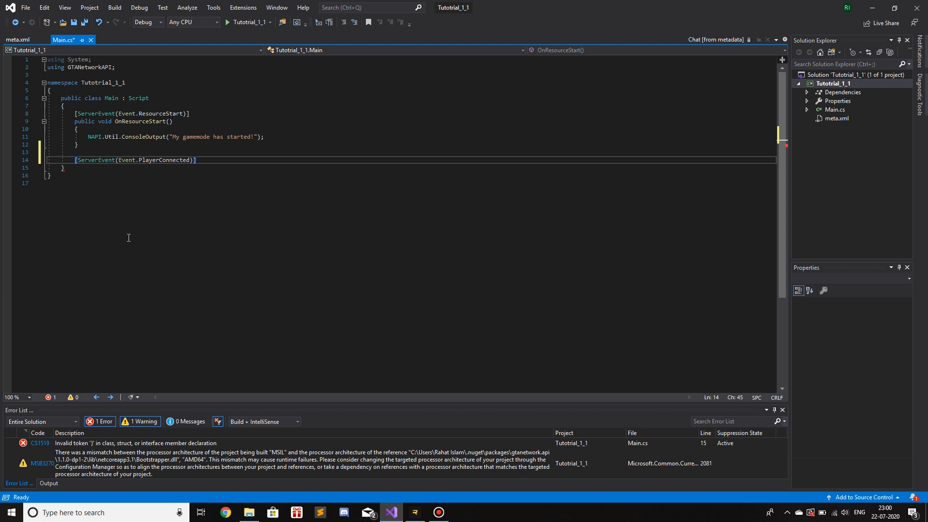
mouse_move(224, 513)
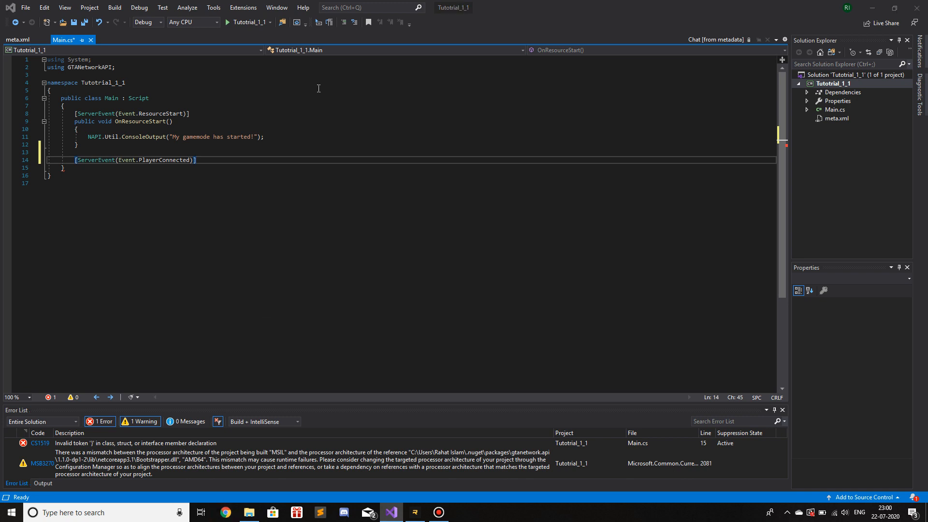
mouse_move(331, 105)
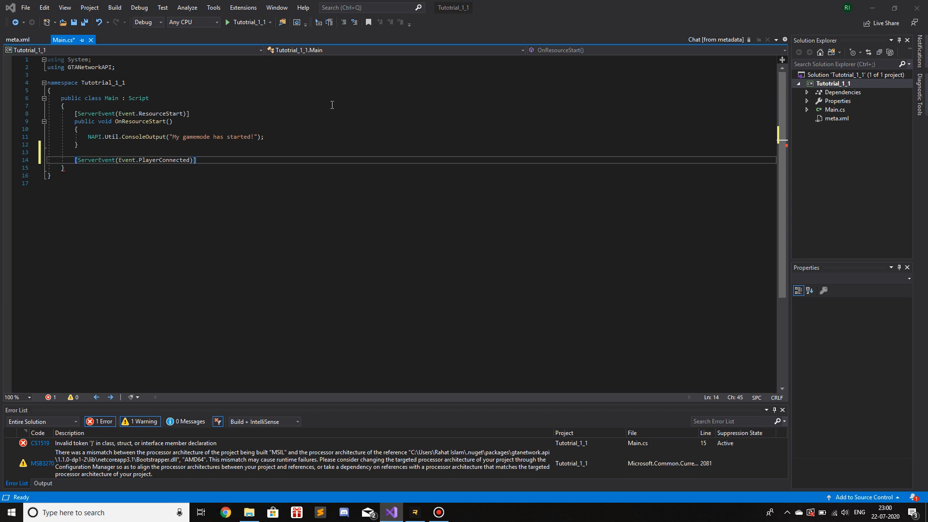
mouse_move(319, 340)
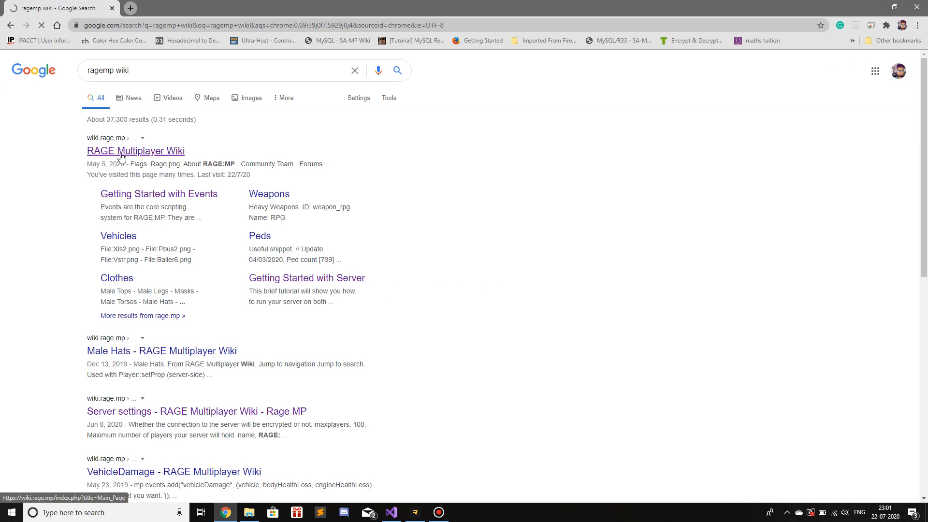
Step: Open the RAGE Multiplayer Wiki from the Google search results
left_click(135, 150)
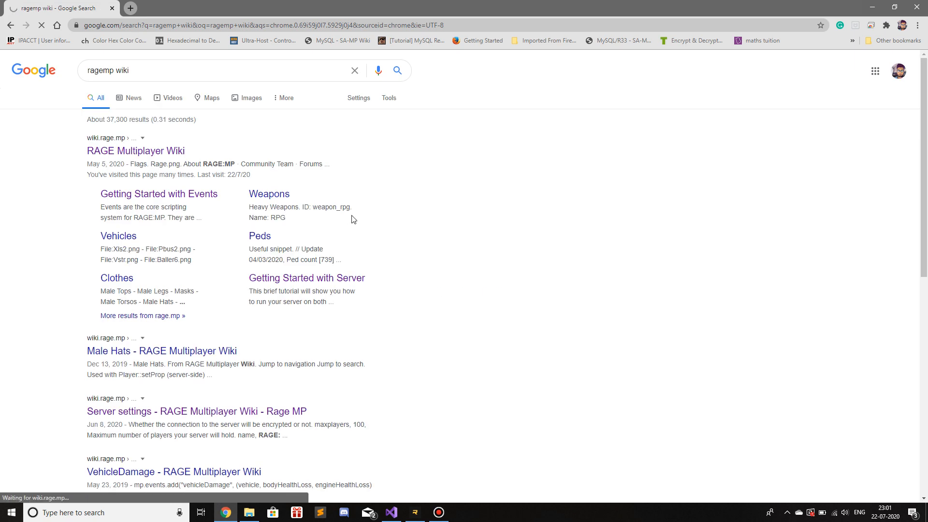
left_click(135, 150)
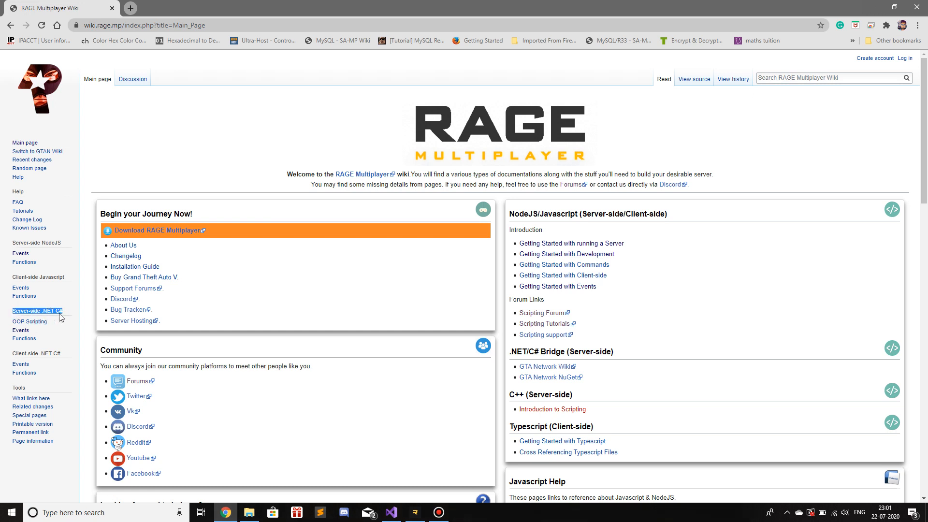
mouse_move(63, 321)
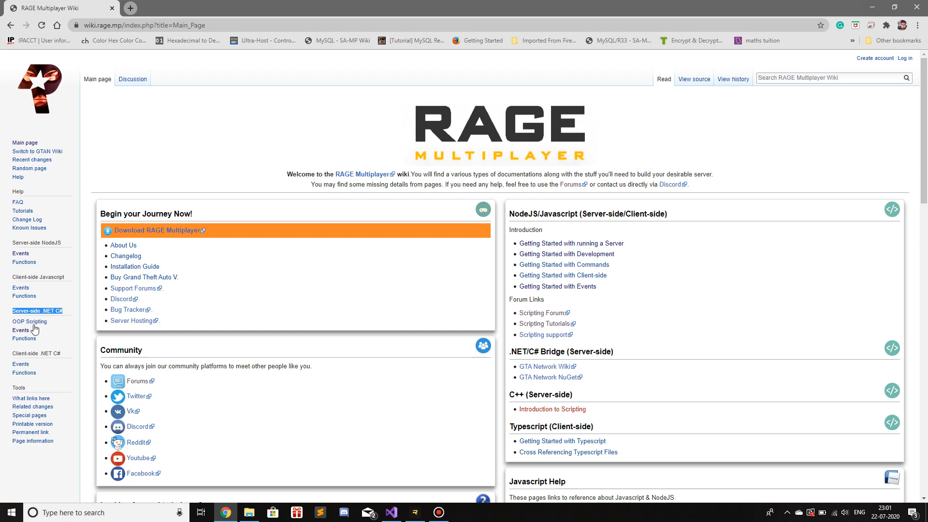
mouse_move(21, 330)
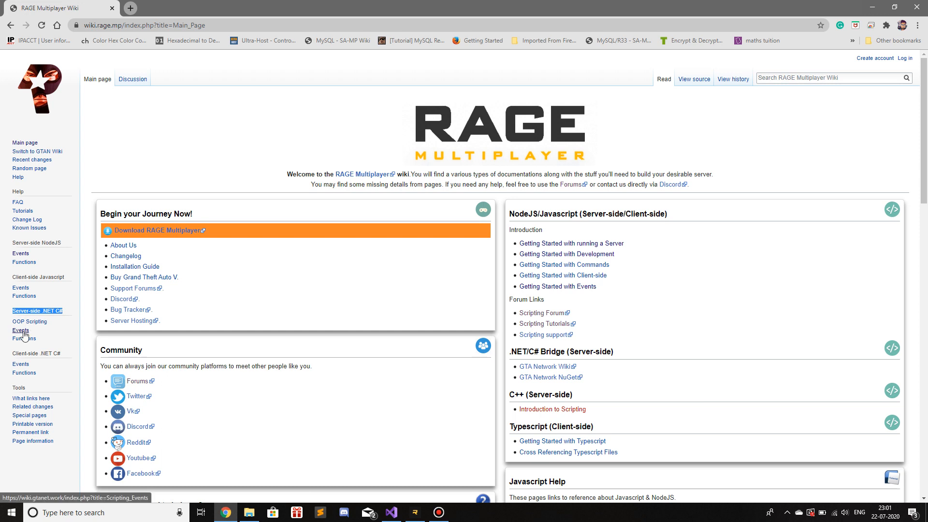
mouse_move(24, 338)
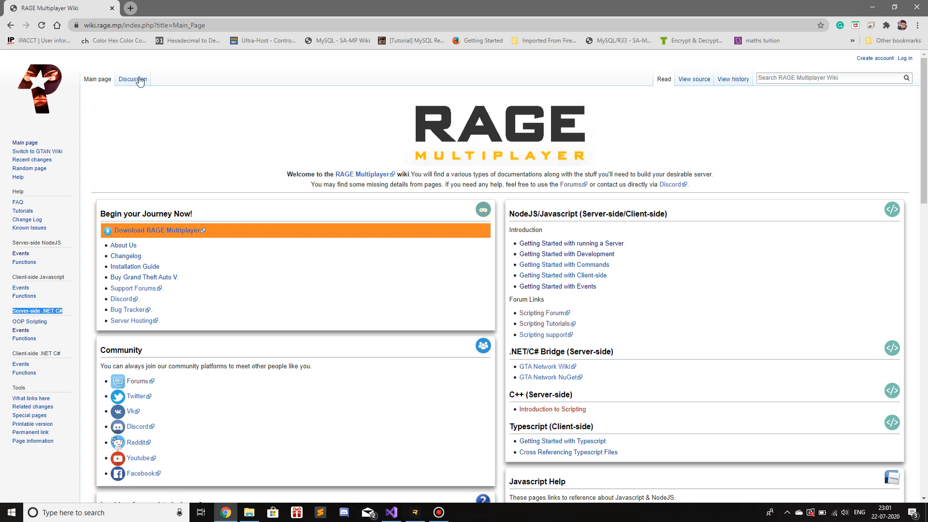
mouse_move(112, 25)
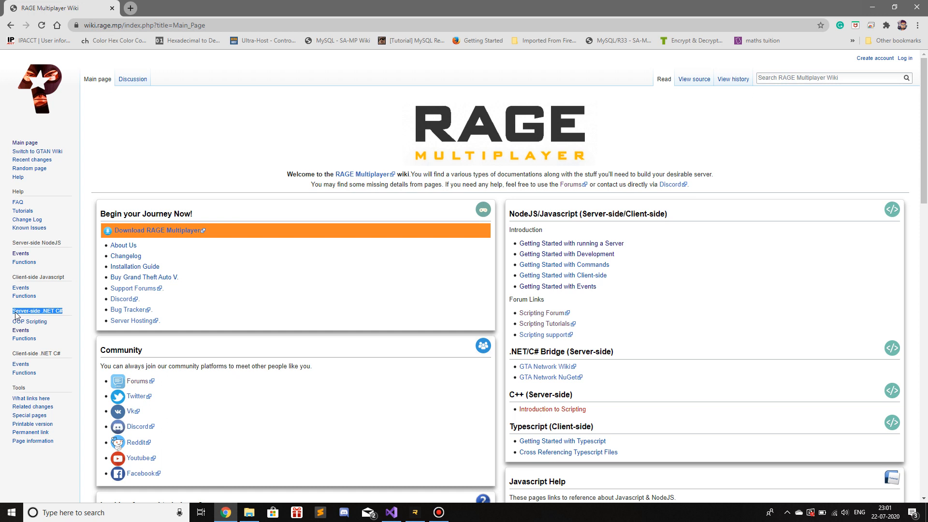
mouse_move(59, 315)
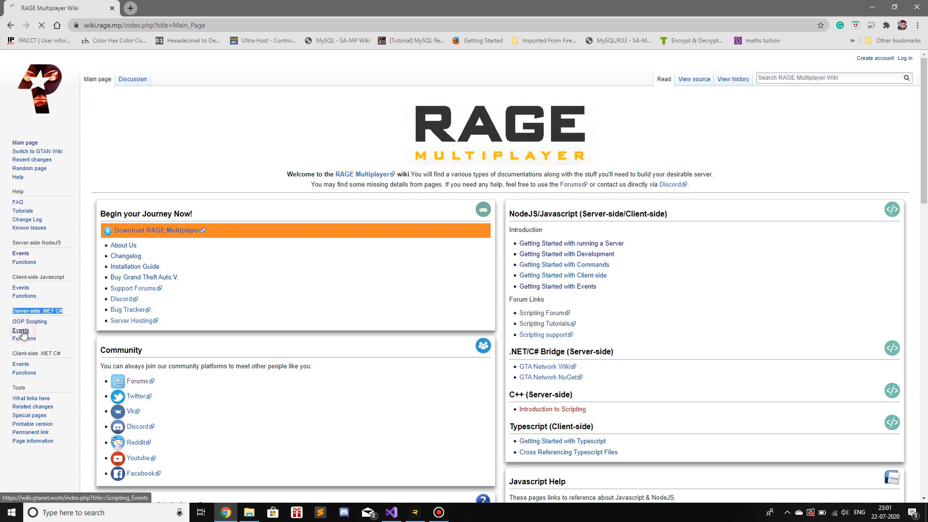
Step: Go from the server-side C# Events list to OnPlayerConnected and select its attribute text
left_click(21, 330)
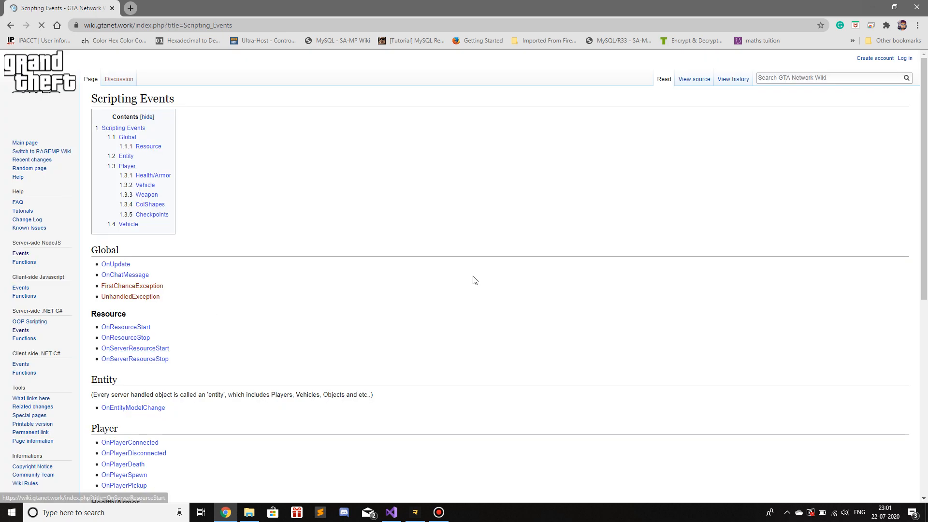
scroll("down", 3)
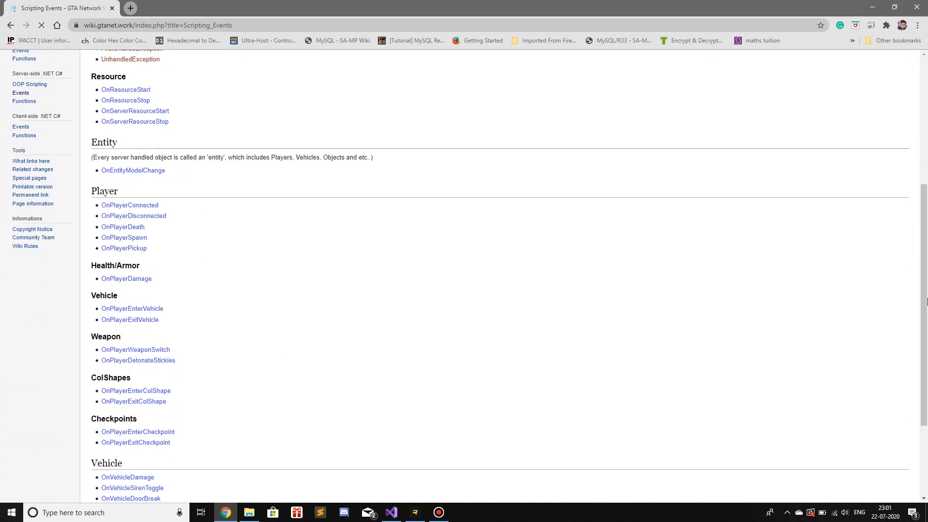
scroll("down", 3)
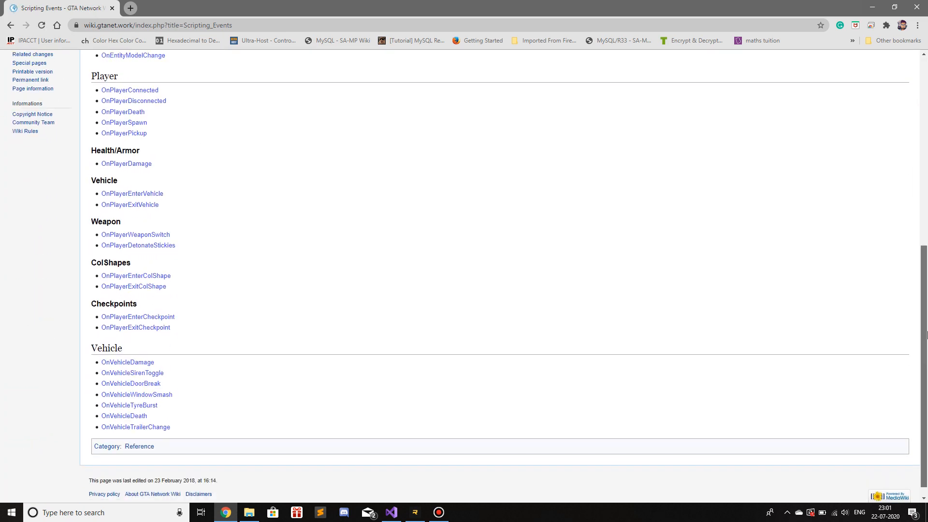
scroll("up", 3)
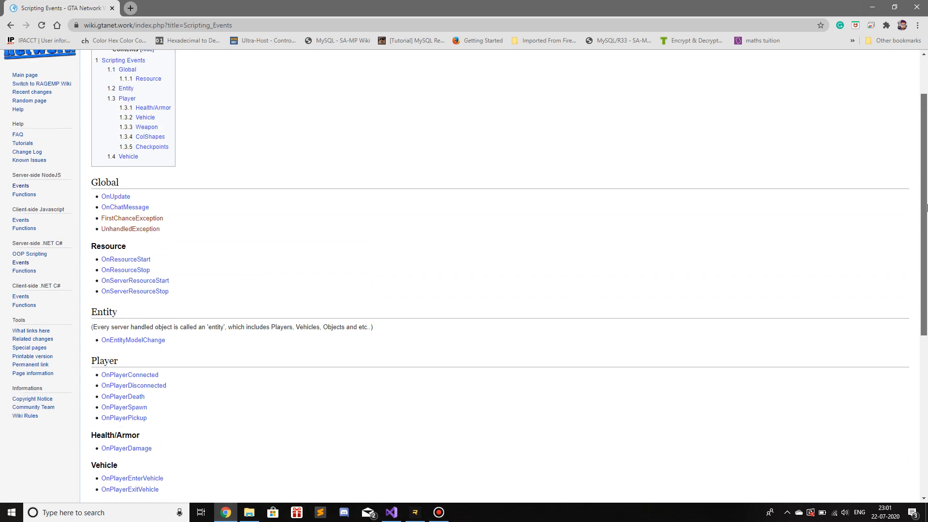
scroll("down", 3)
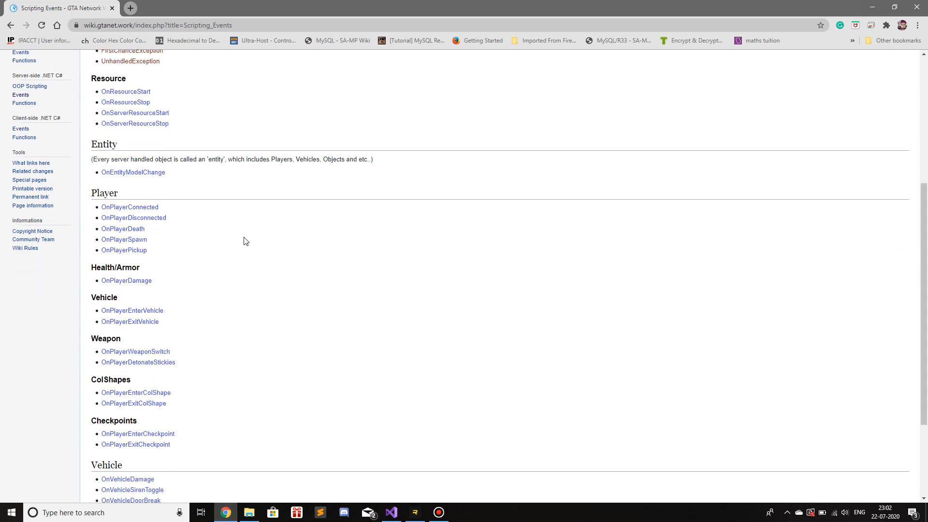
mouse_move(129, 208)
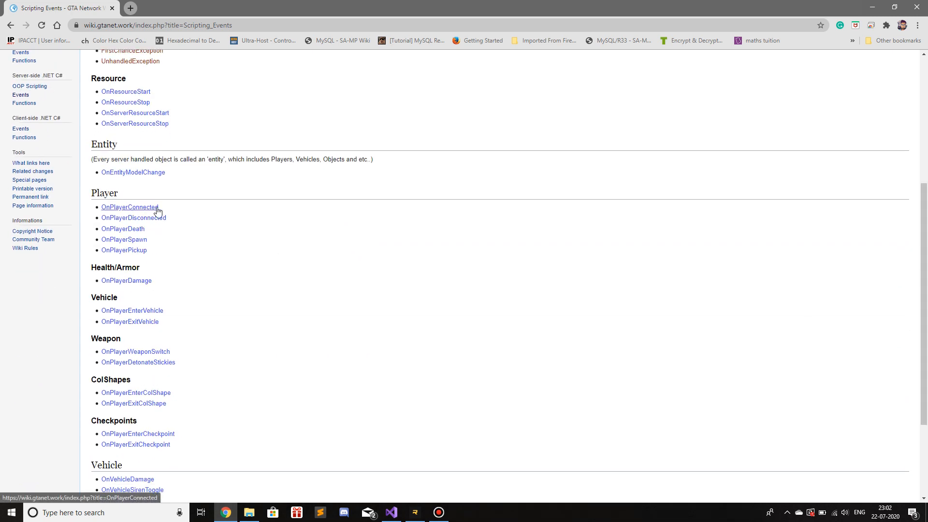
left_click(130, 207)
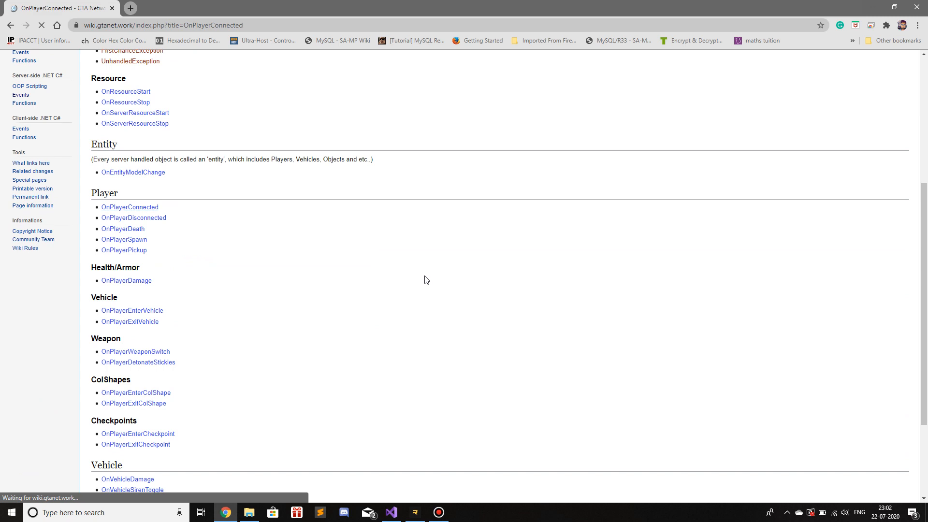
left_click(129, 207)
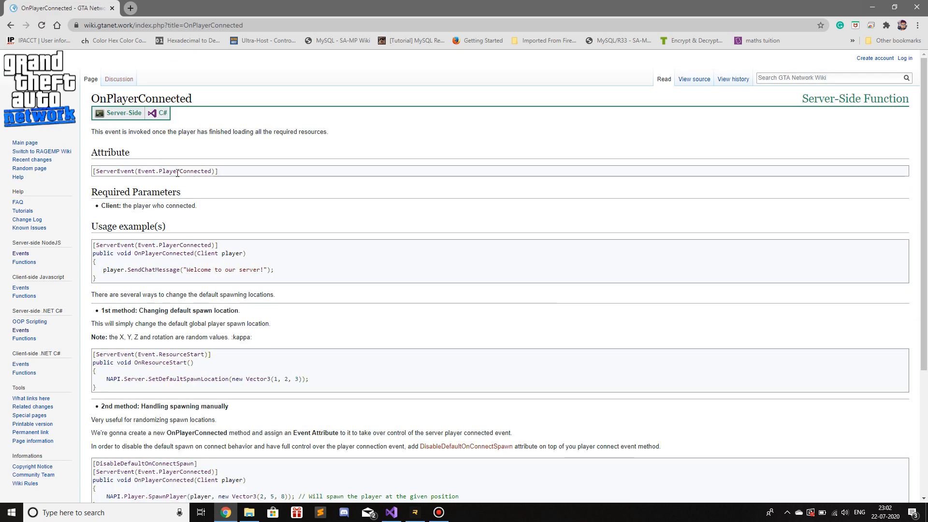
double_click(154, 171)
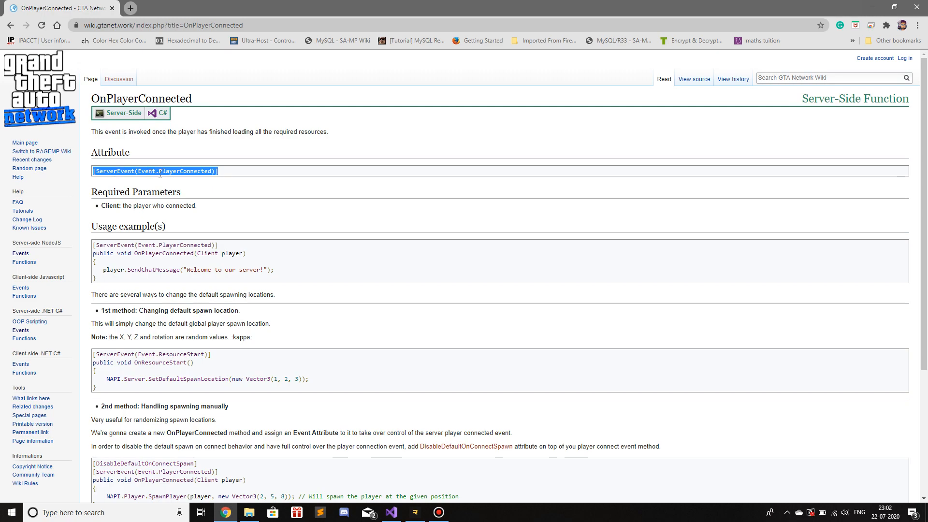
Step: Add an empty public void OnPlayerConnect() method with braces under the PlayerConnected attribute
left_click(390, 512)
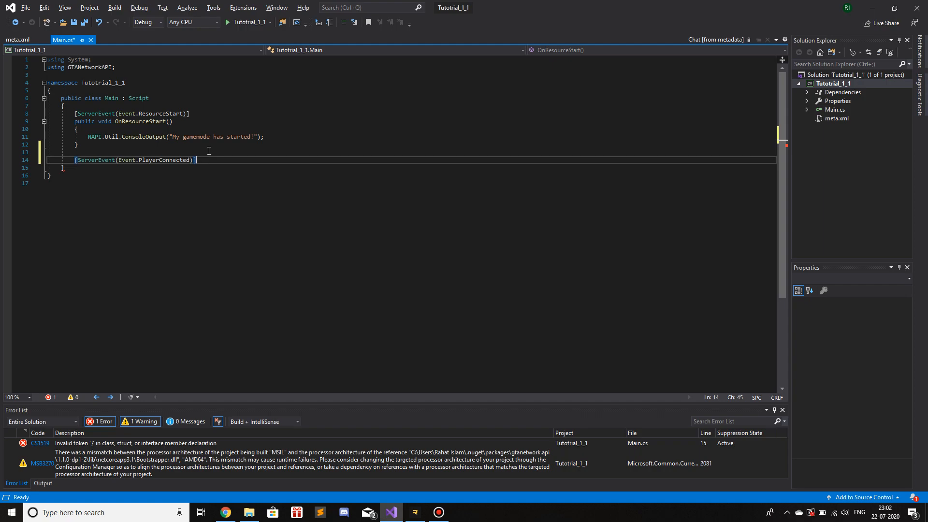
key("enter")
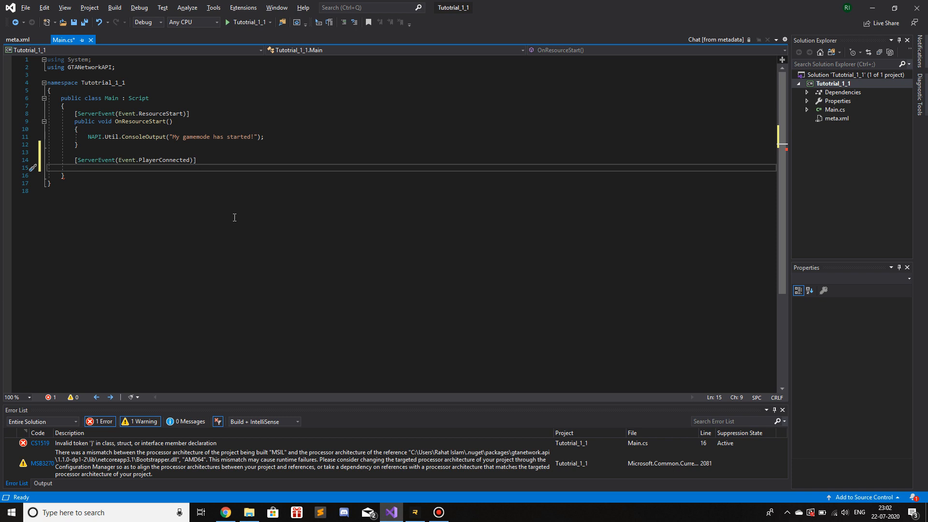
type("public void OnPlayerCo")
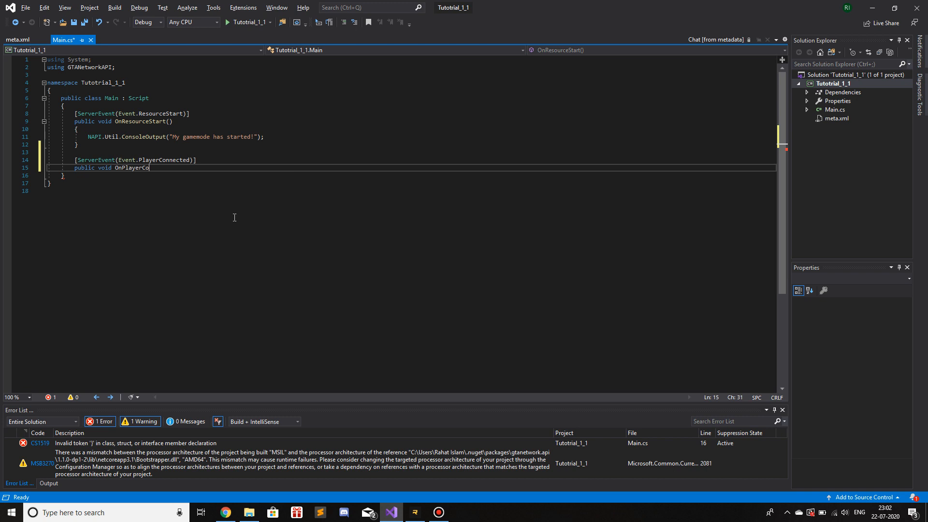
type("nnect()")
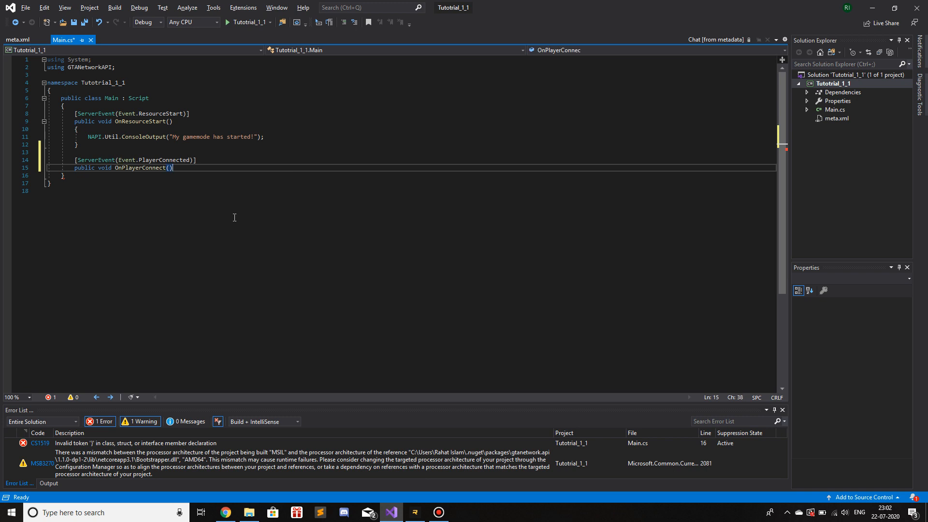
type("{")
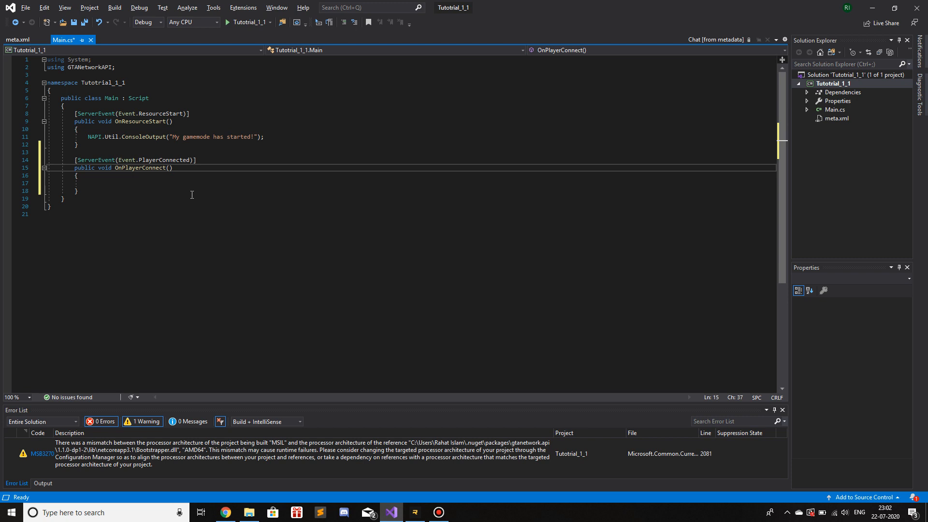
left_click(225, 512)
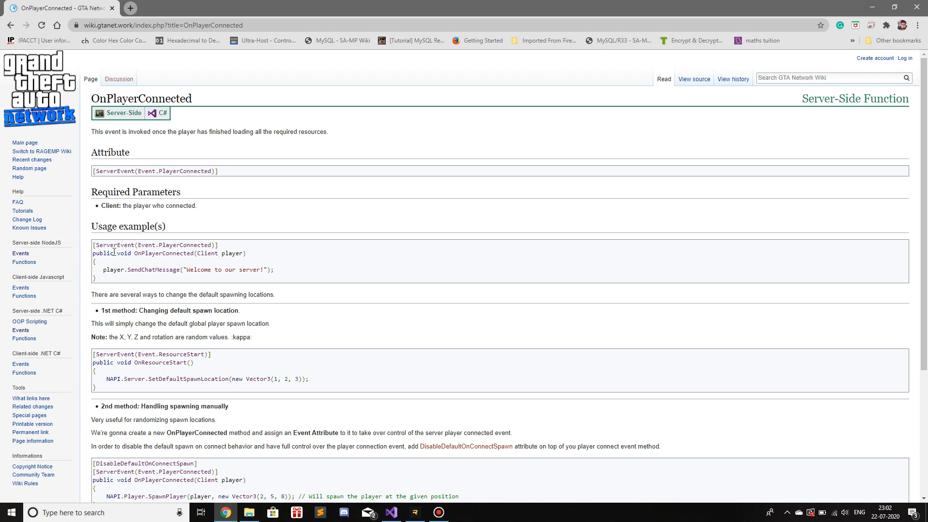
mouse_move(154, 250)
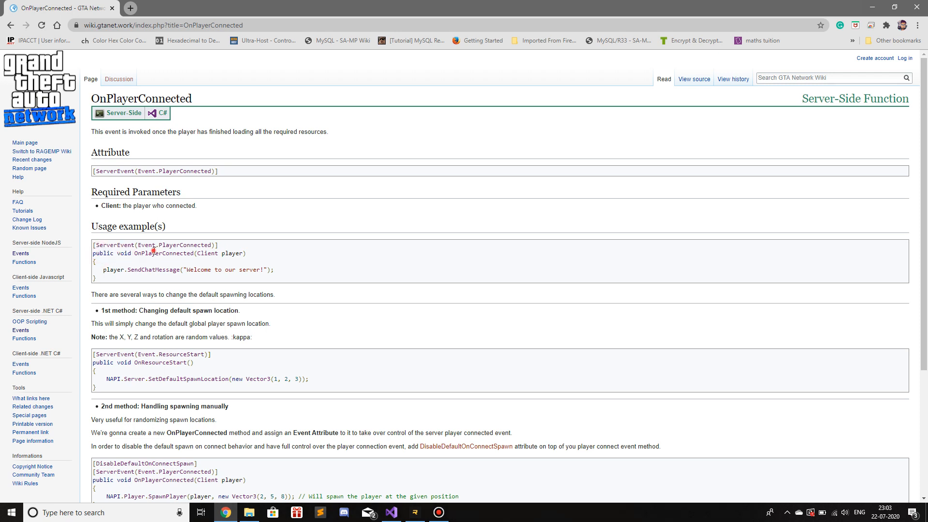
Step: Study the example's OnPlayerConnected(Client player) signature by marking its name, parameter and type
double_click(161, 254)
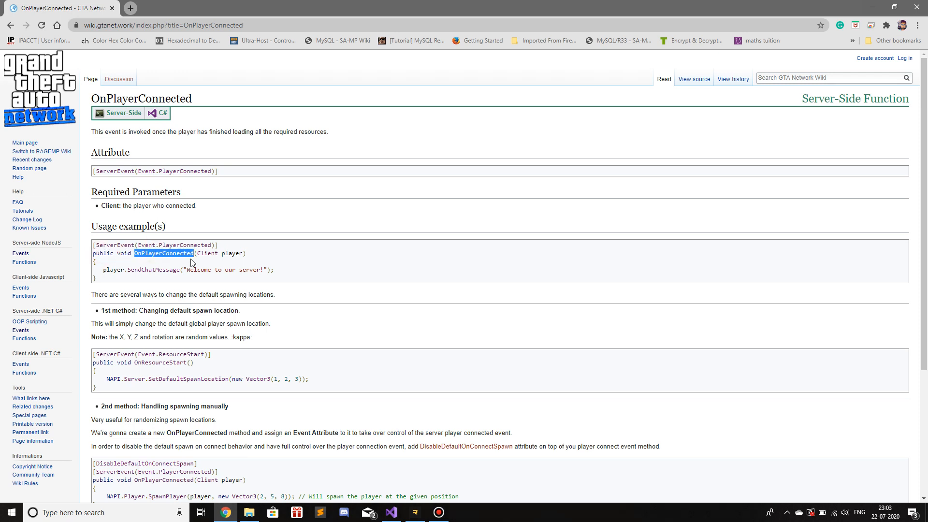
mouse_move(205, 253)
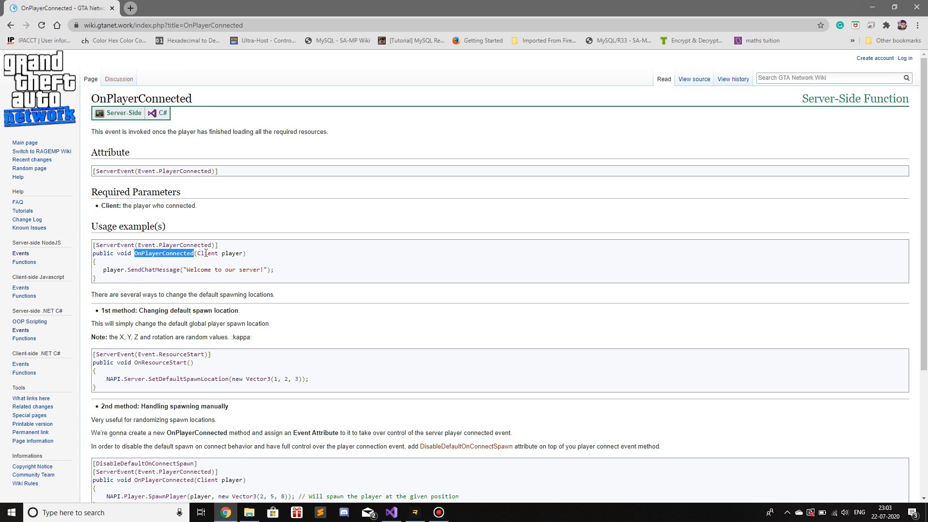
double_click(232, 253)
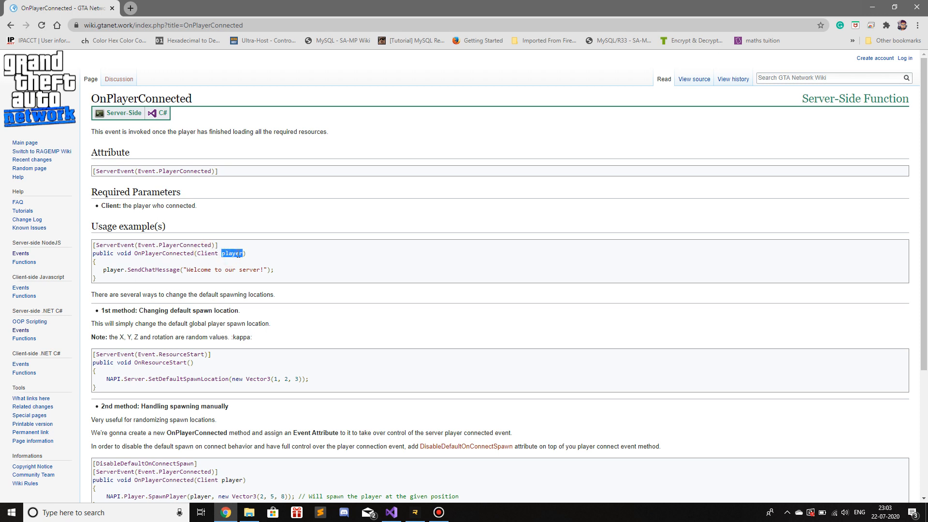
left_click(233, 254)
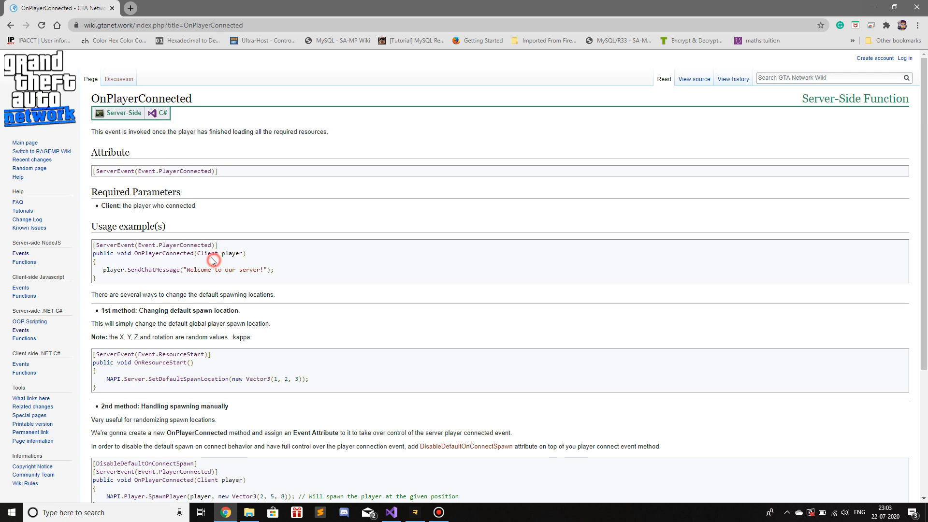
double_click(208, 253)
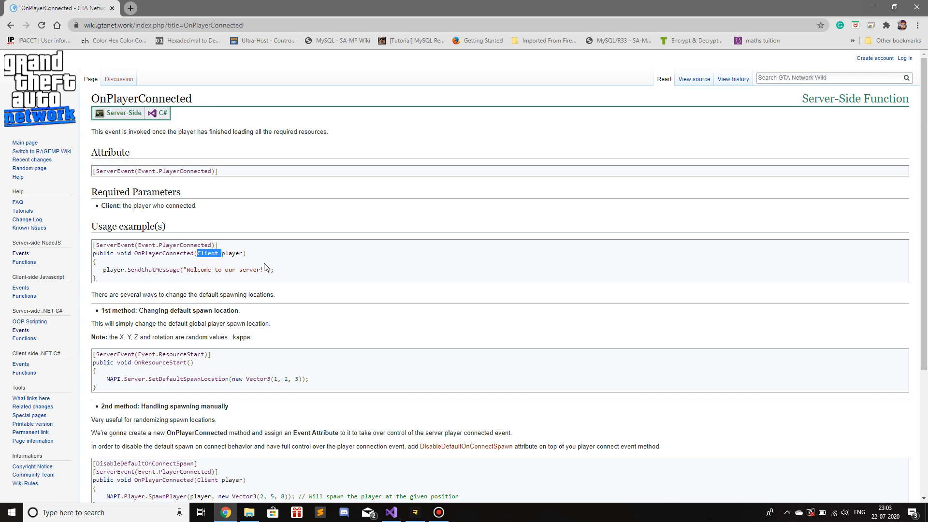
mouse_move(267, 267)
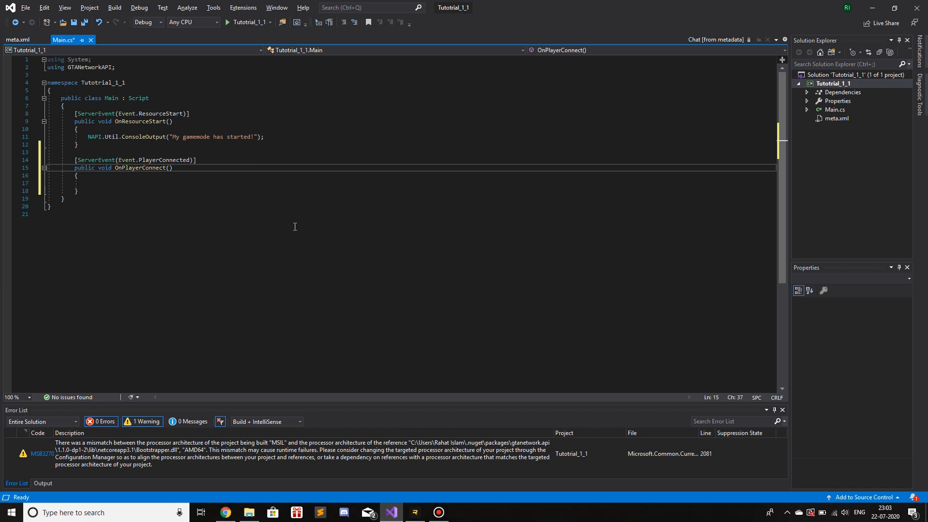
Step: Give OnPlayerConnect a Player player parameter and begin a NAPI.Chat.SendChatMessageToAll call
type("Player")
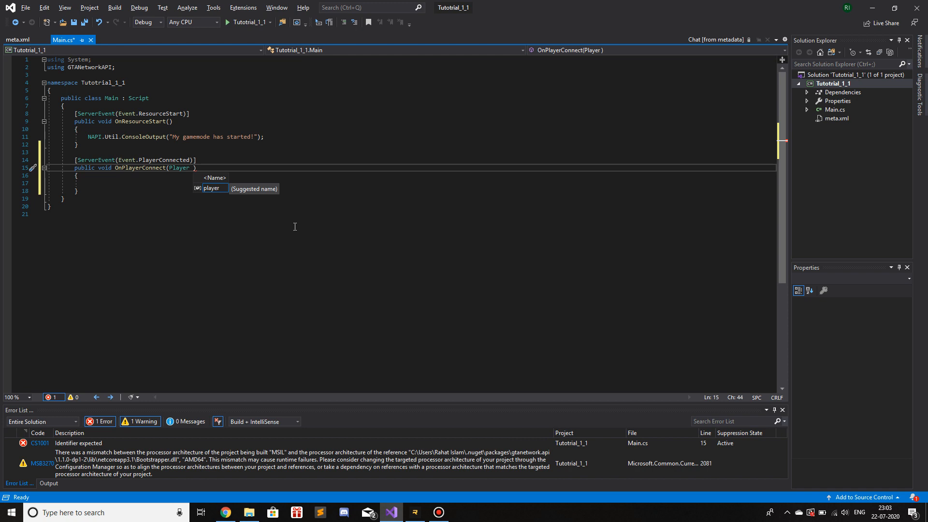
type("player")
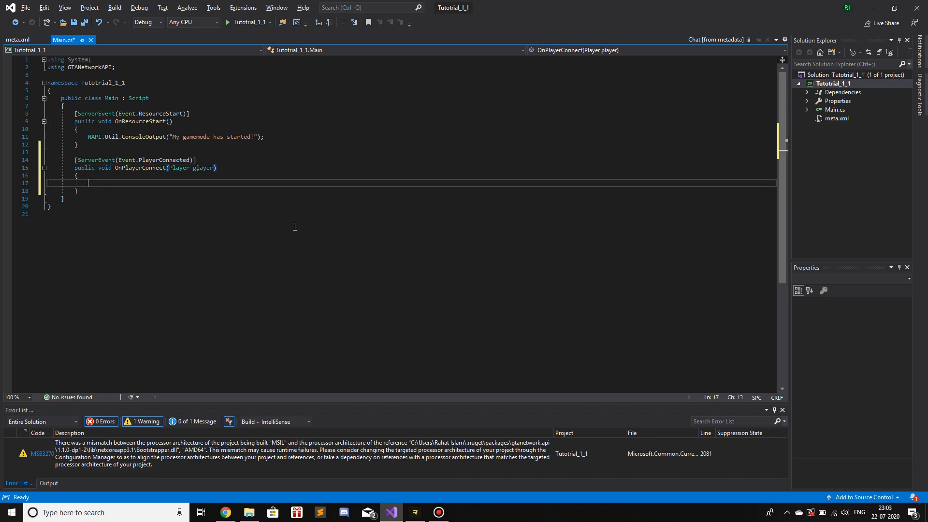
mouse_move(179, 168)
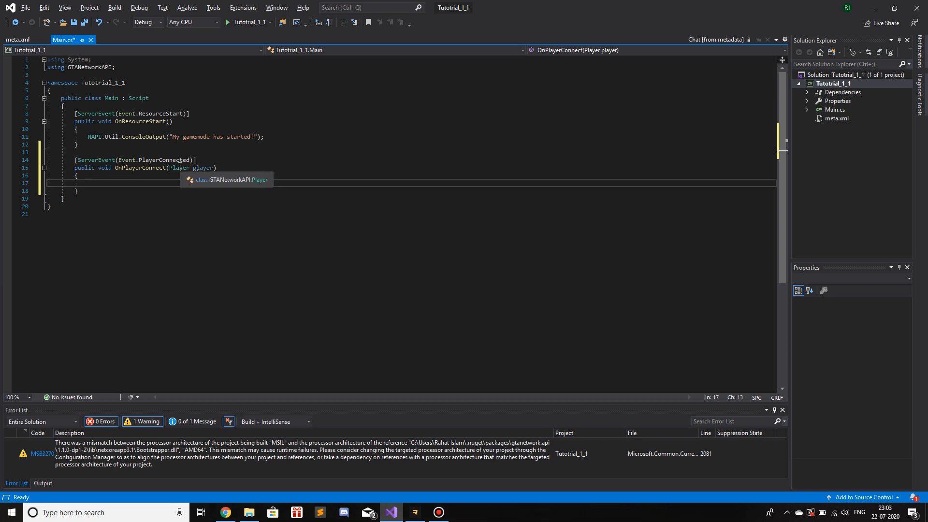
mouse_move(187, 240)
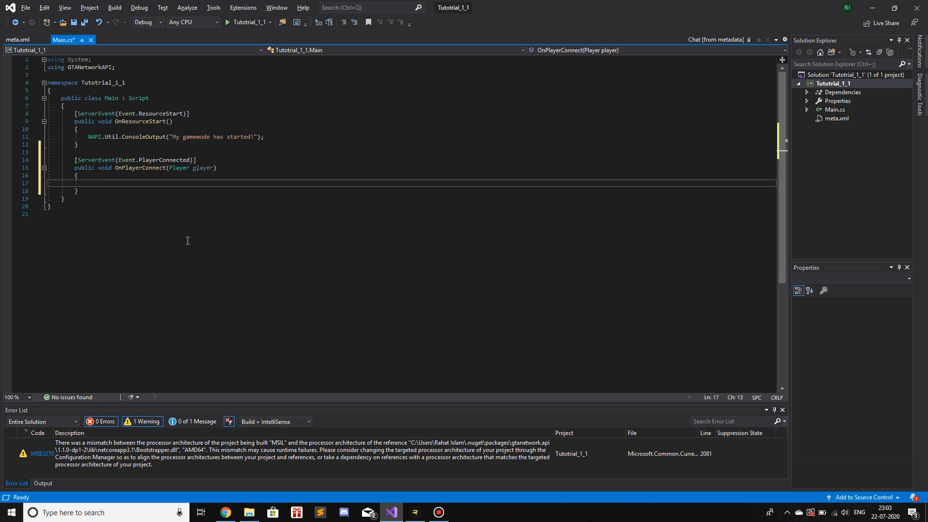
mouse_move(237, 233)
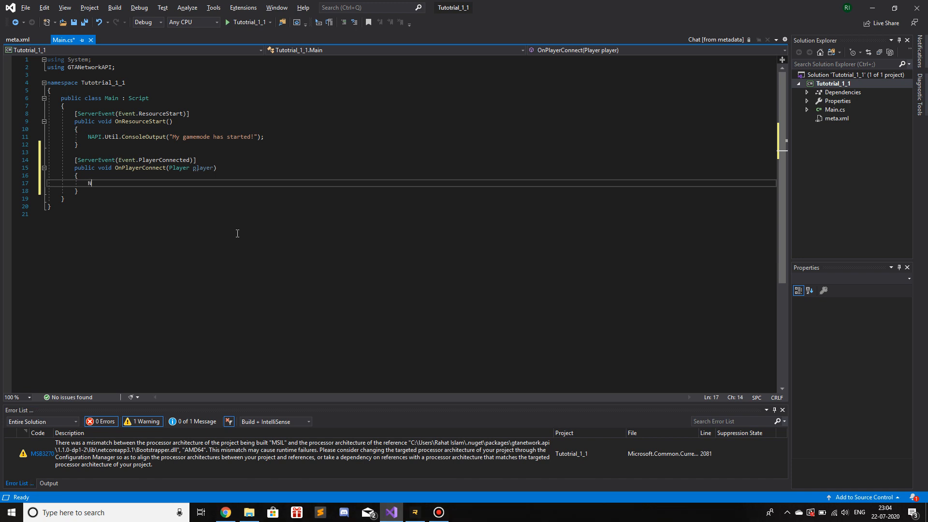
type("NAPI.")
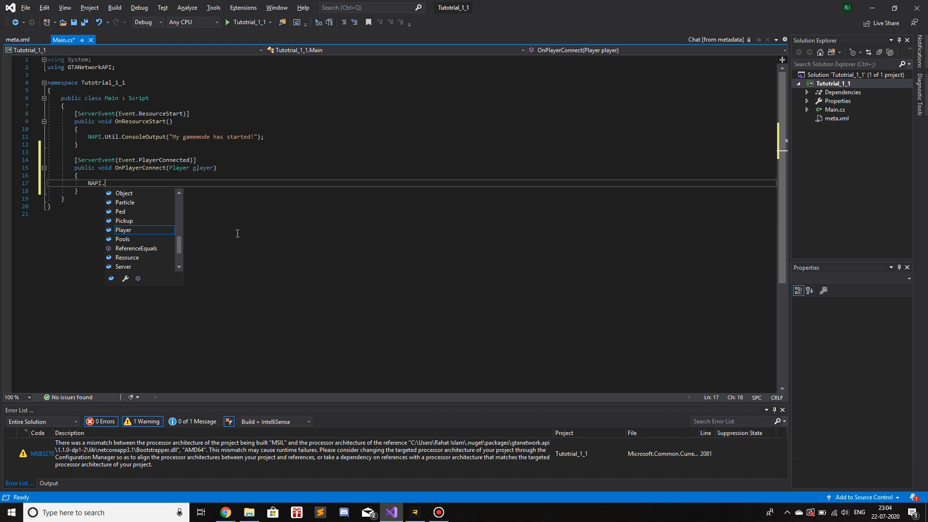
type("Chat.")
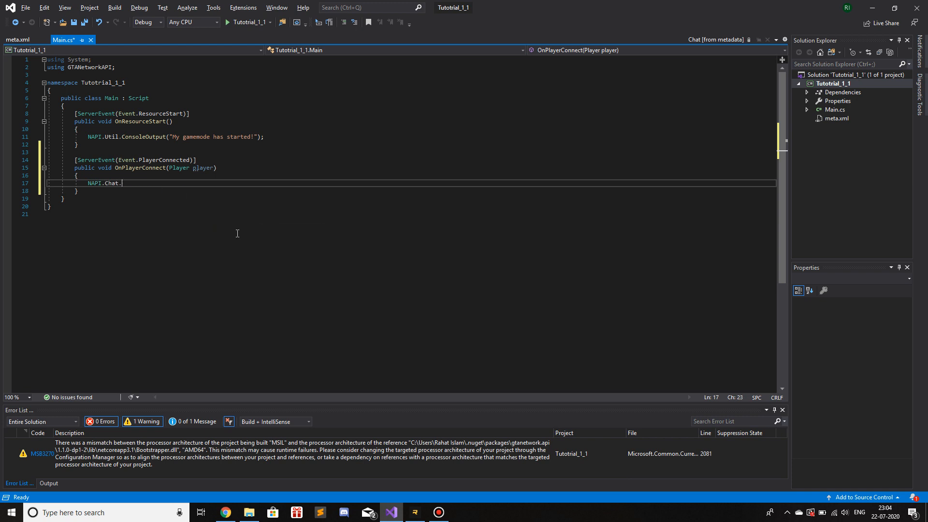
type("sendch")
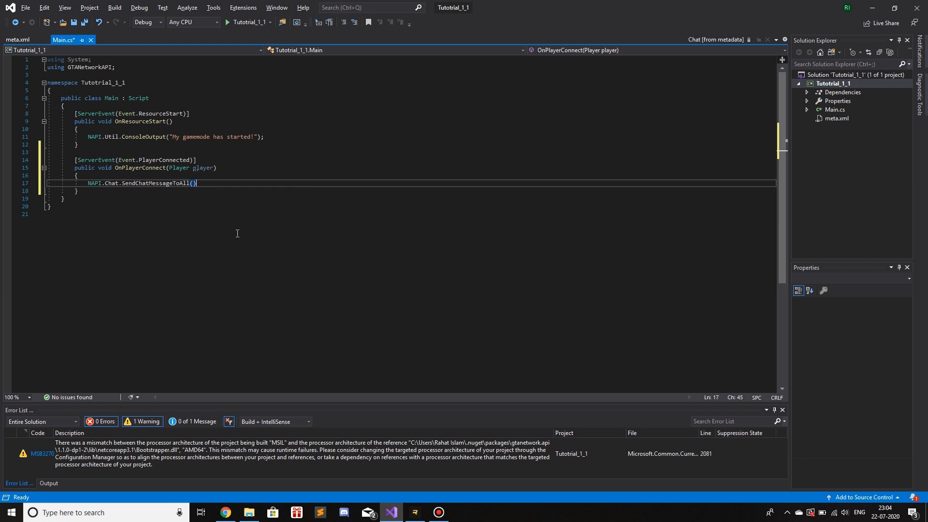
Step: Fill the call with the message $"{player.Name} has connected to the server!"
type(";")
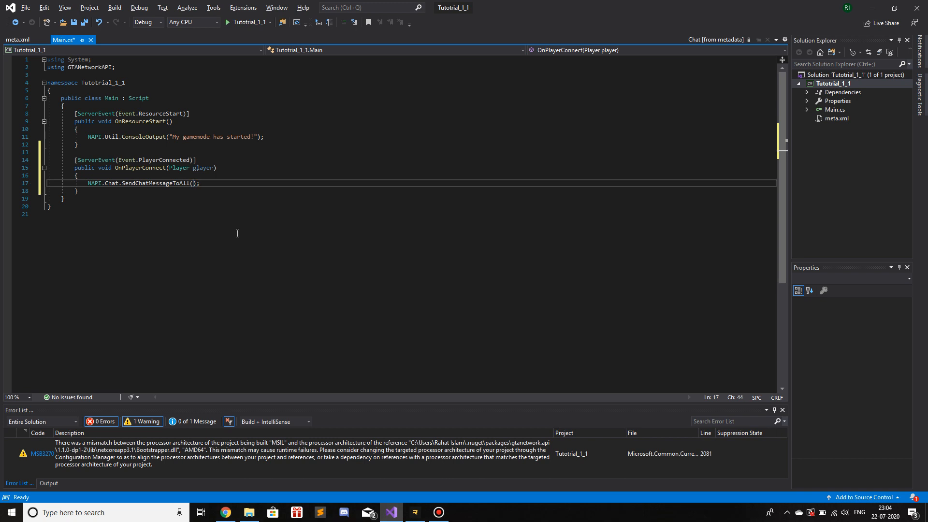
type("\"")
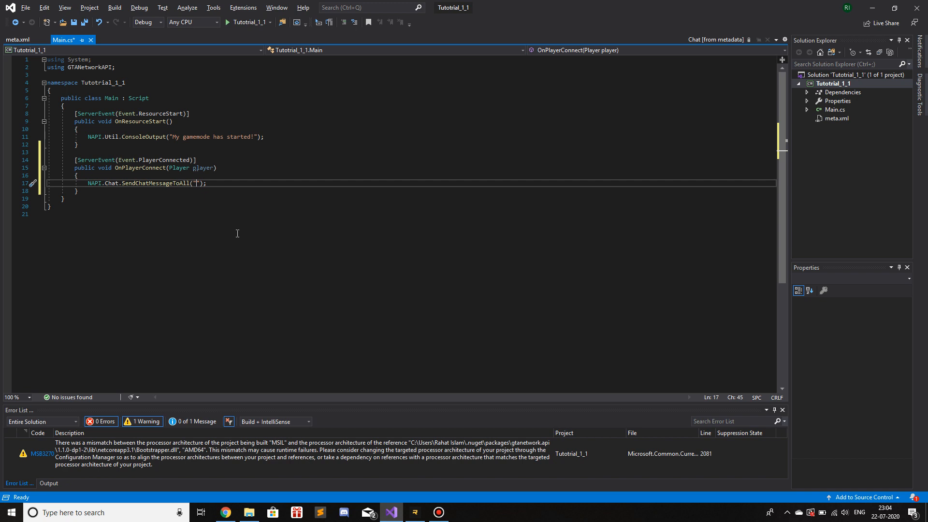
type("$")
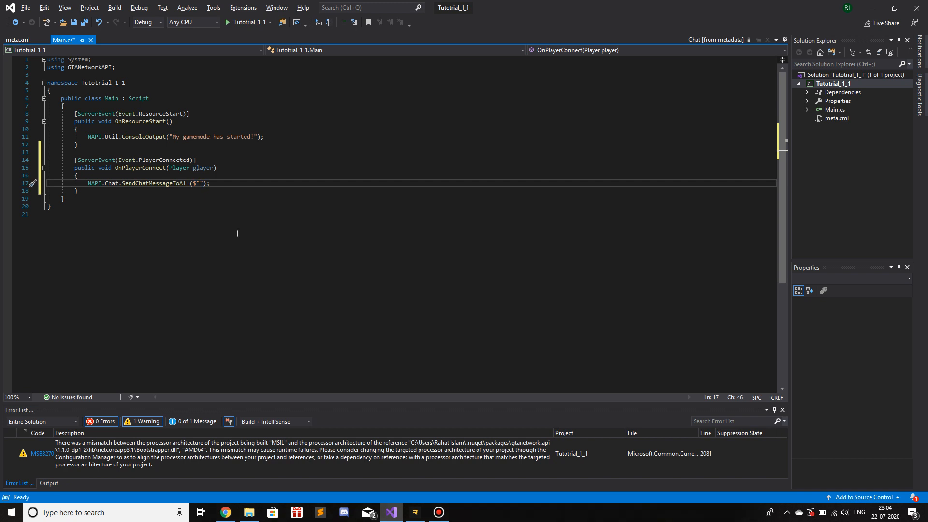
type("{}")
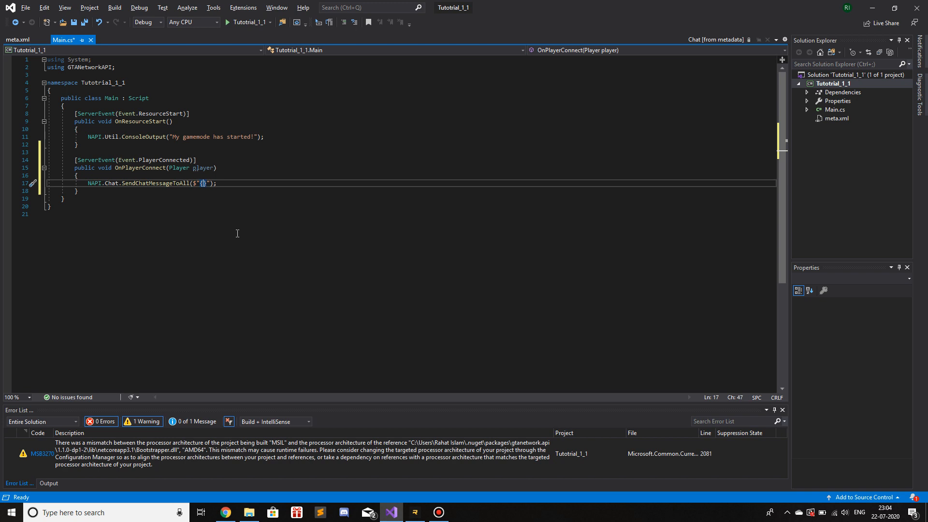
type("player")
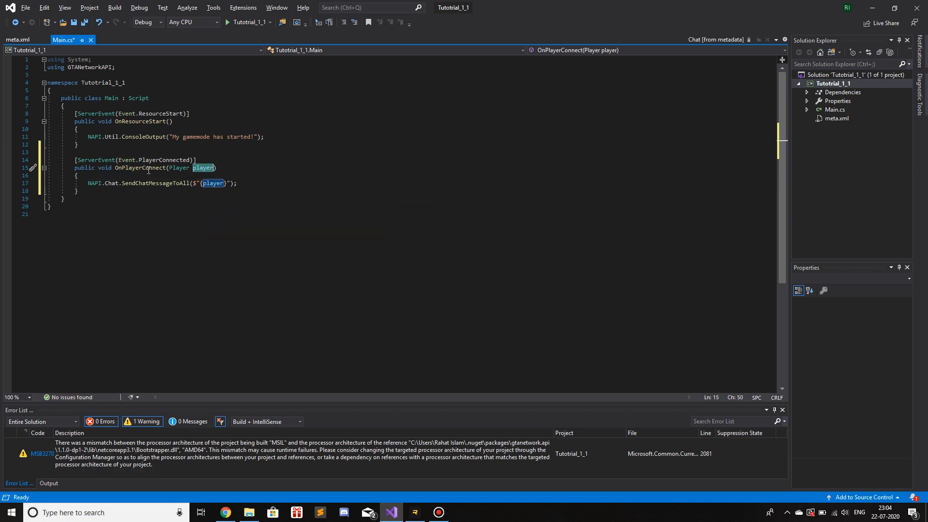
left_click(213, 182)
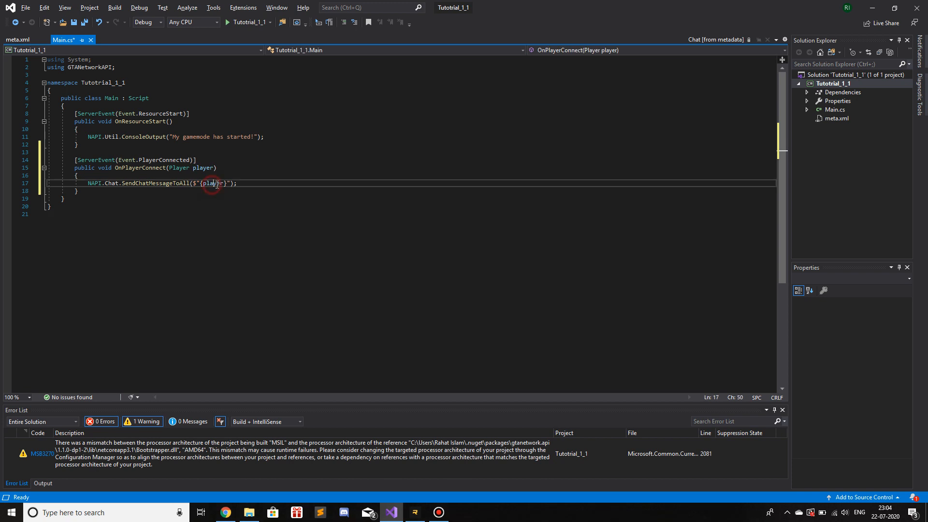
double_click(213, 183)
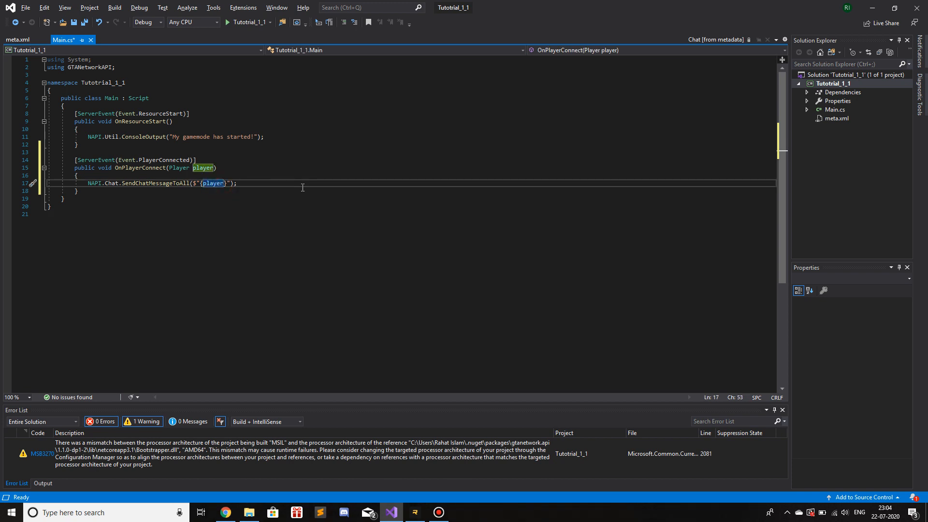
type(".Name")
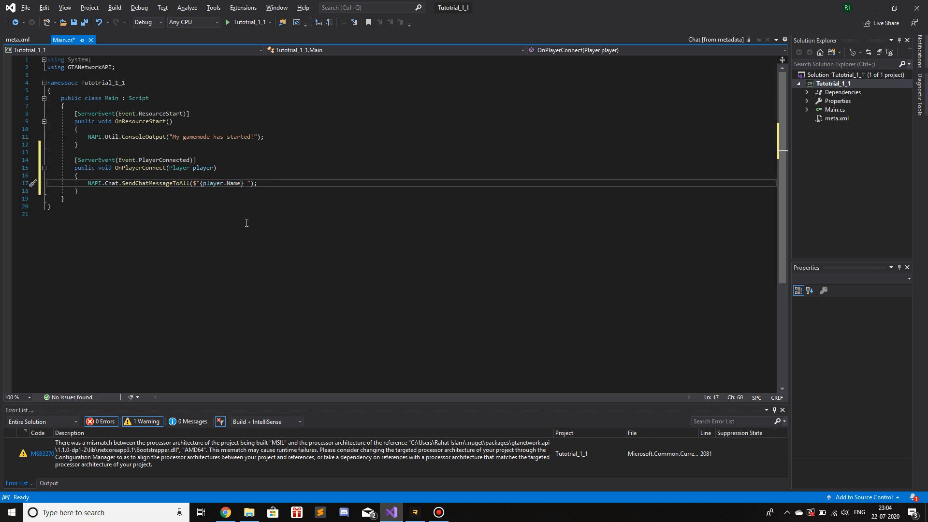
type("has connected to the")
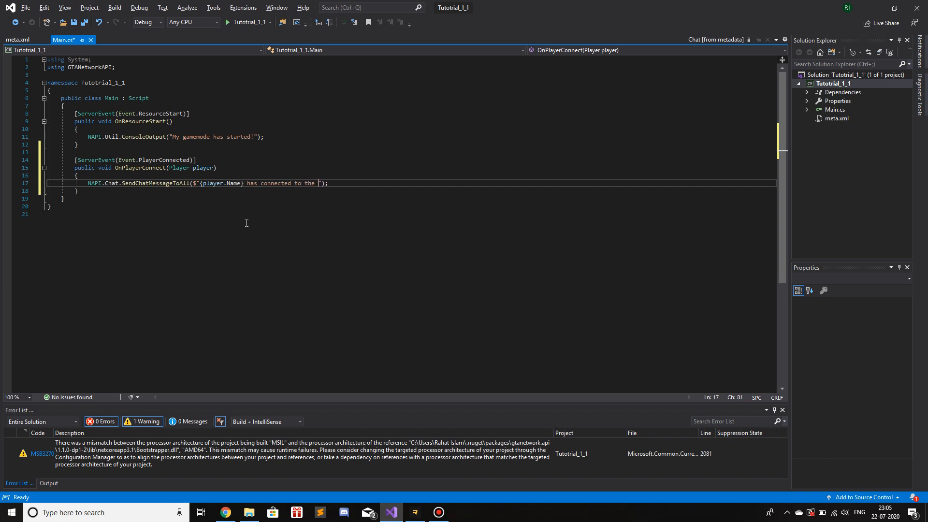
type("server!")
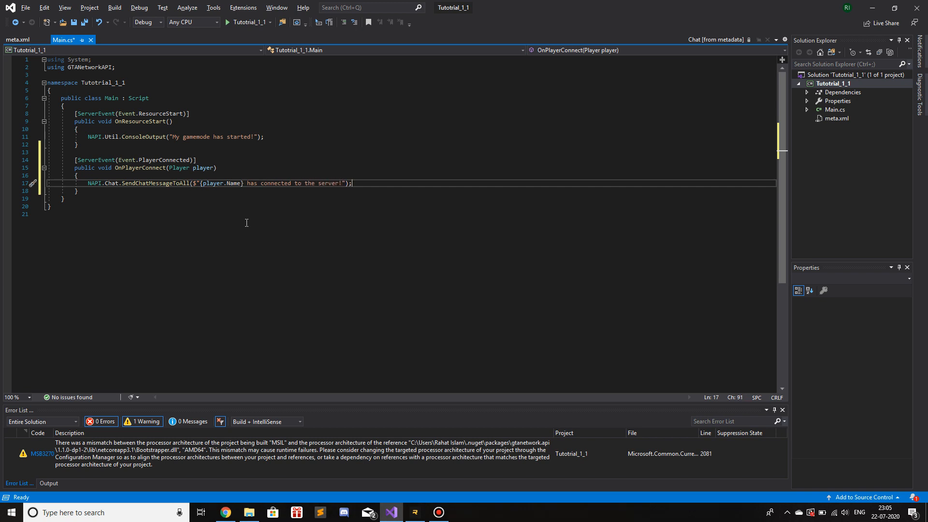
key("Enter")
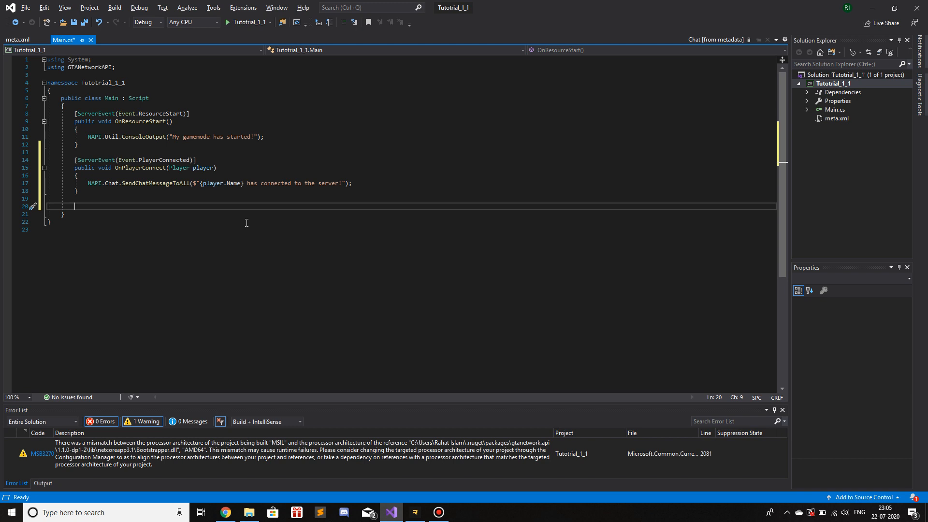
Step: Type a [ServerEvent(Event.PlayerSpawn)] attribute below OnPlayerConnect
type("[]")
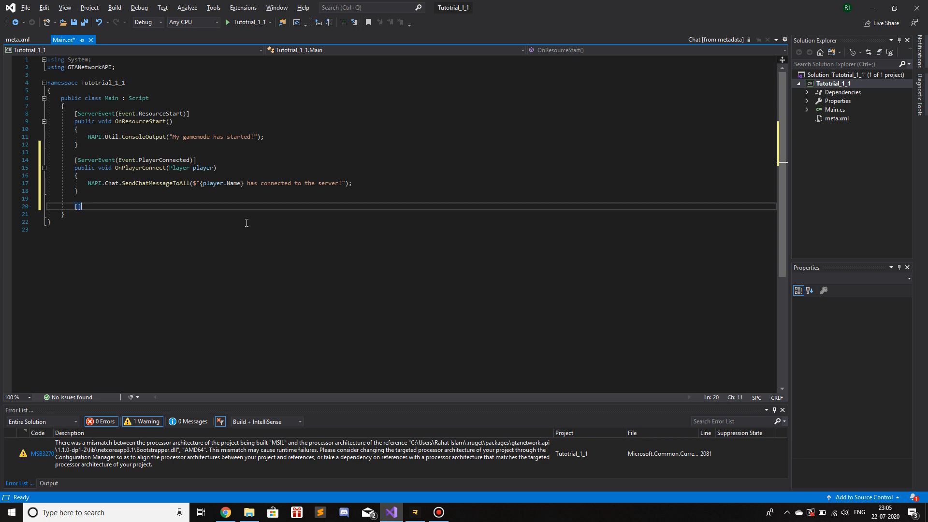
type("serverEvent(")
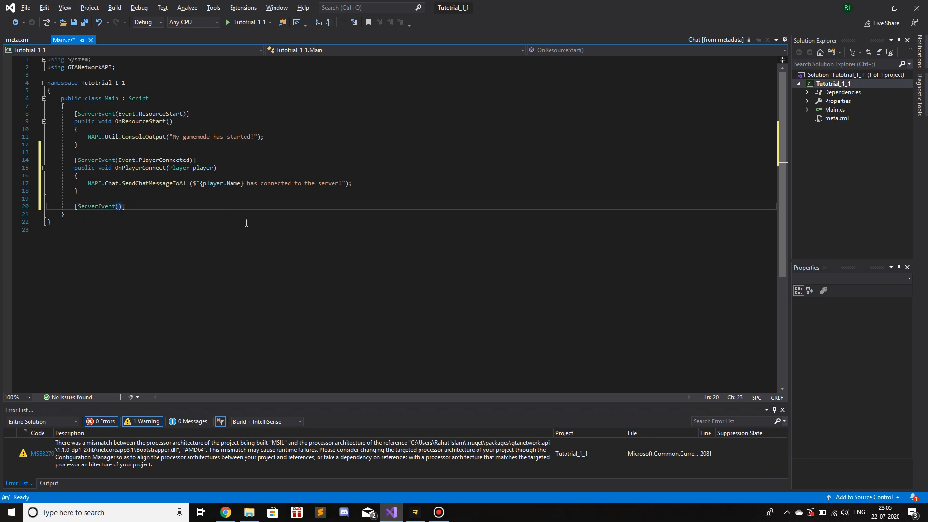
type("Even")
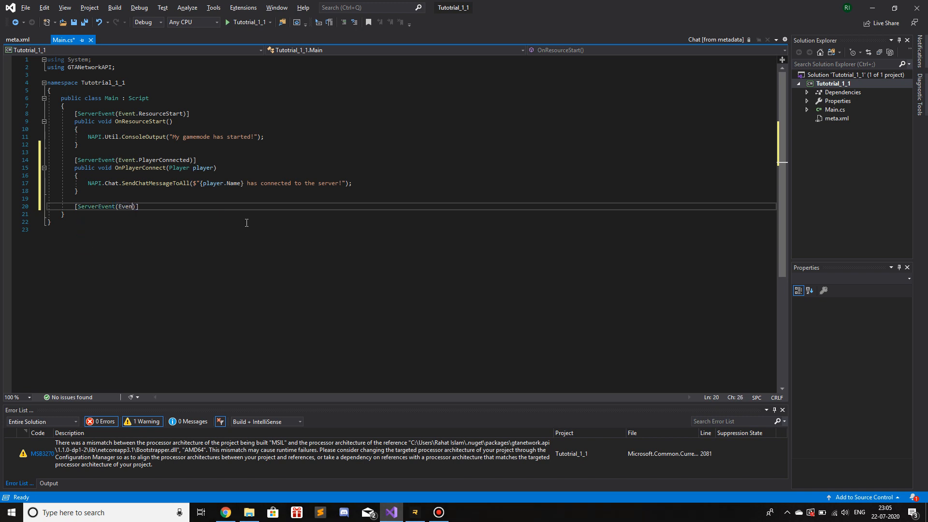
type(".pla")
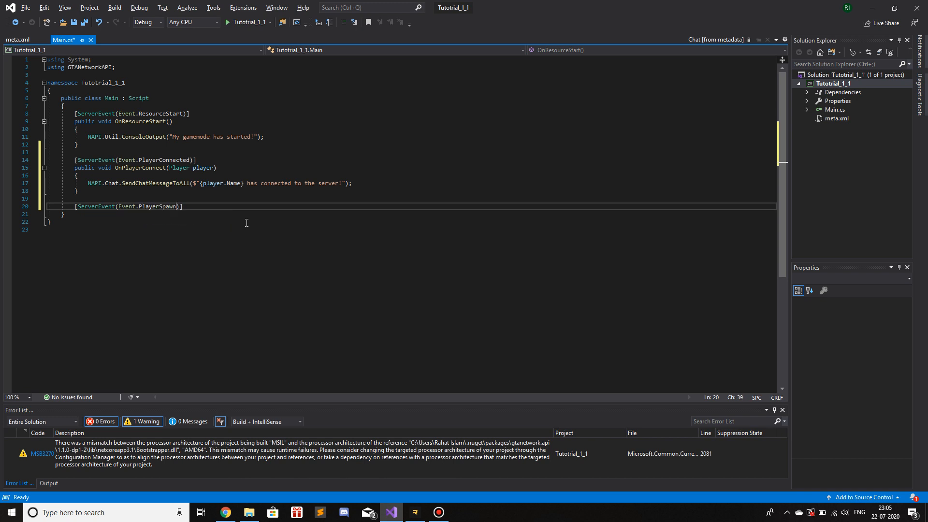
key("enter")
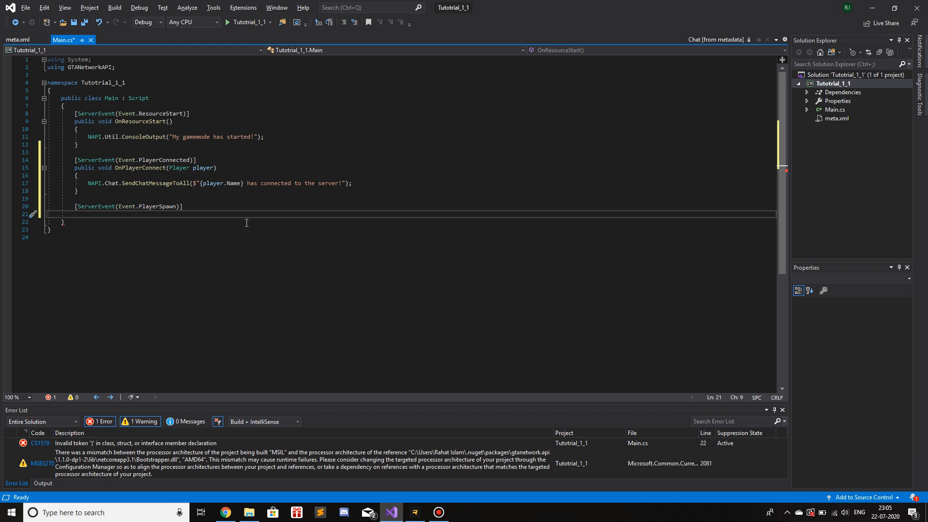
Step: Add an empty public void OnPlayerSpawn() method under the PlayerSpawn attribute
type("public vo")
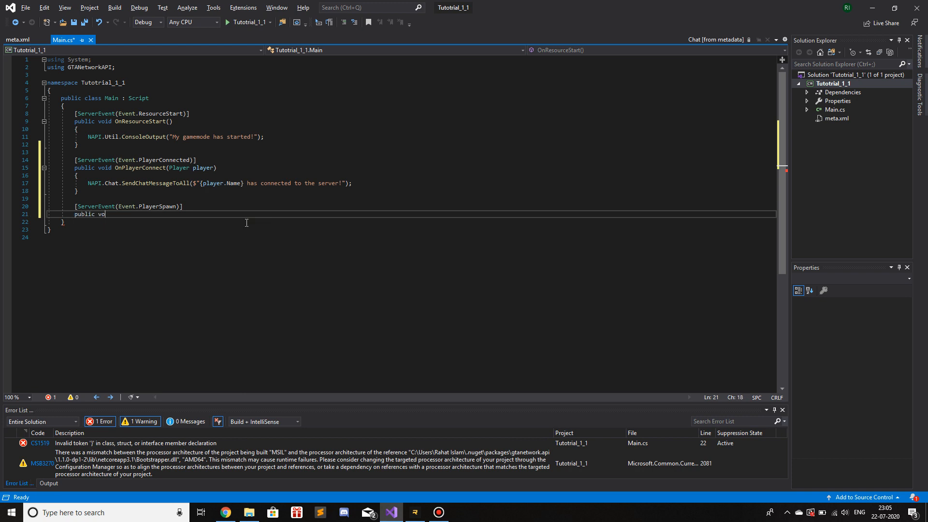
type("id OnPlayerS")
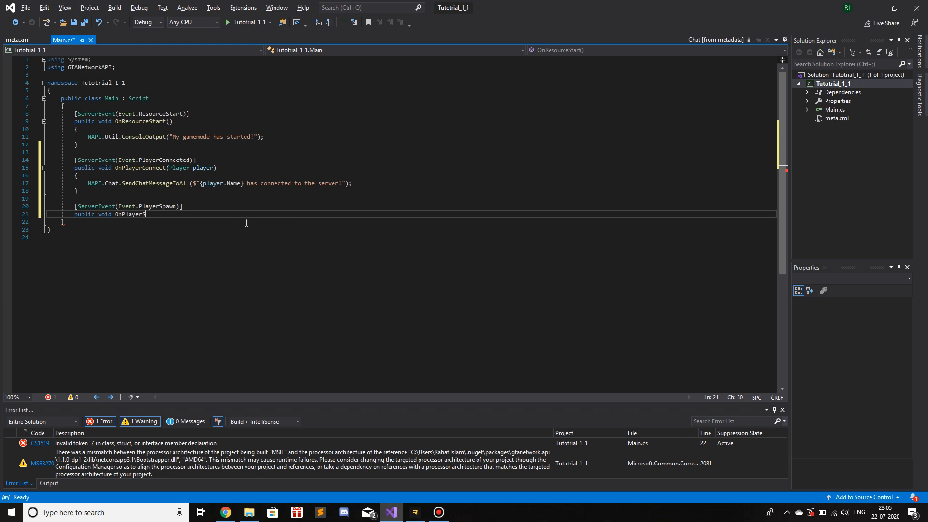
type("pawn()")
type("{")
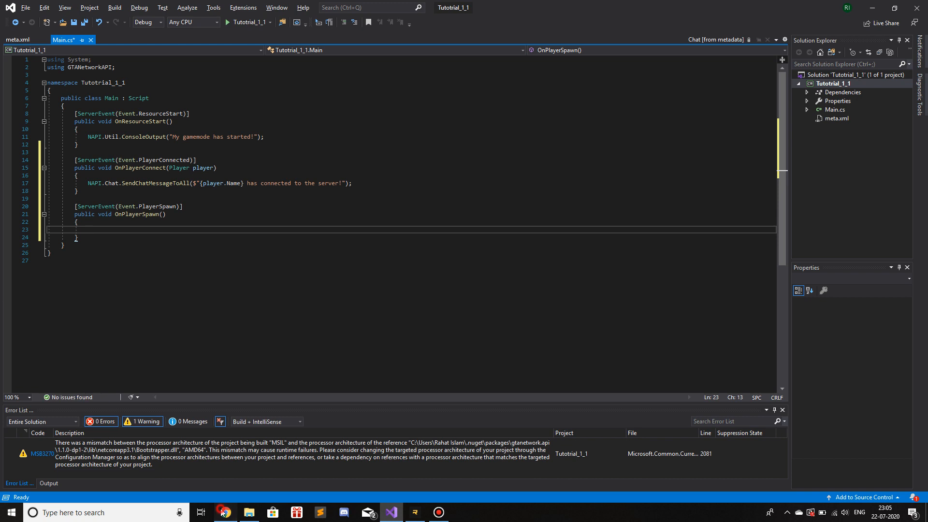
left_click(225, 512)
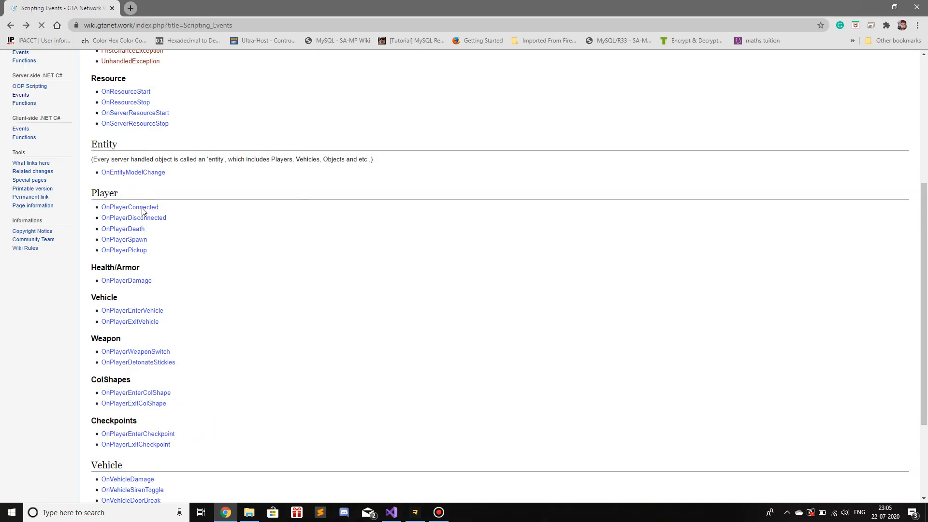
mouse_move(124, 239)
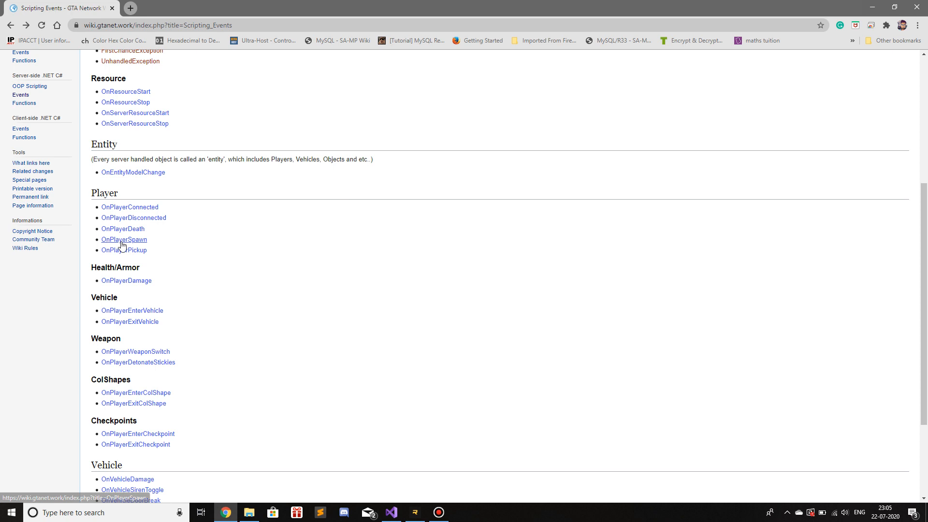
Step: Open the OnPlayerSpawn wiki page and copy its player parameter name
left_click(124, 240)
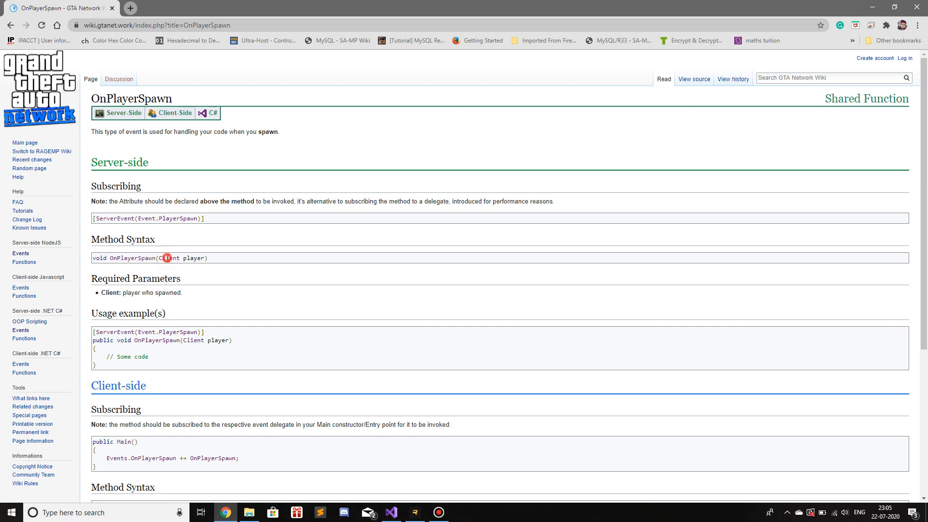
double_click(195, 258)
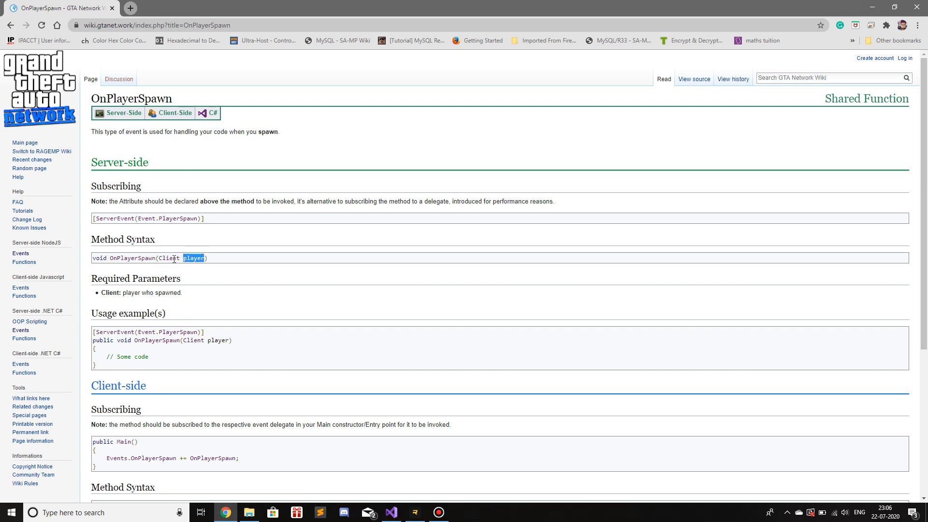
key("alt+tab")
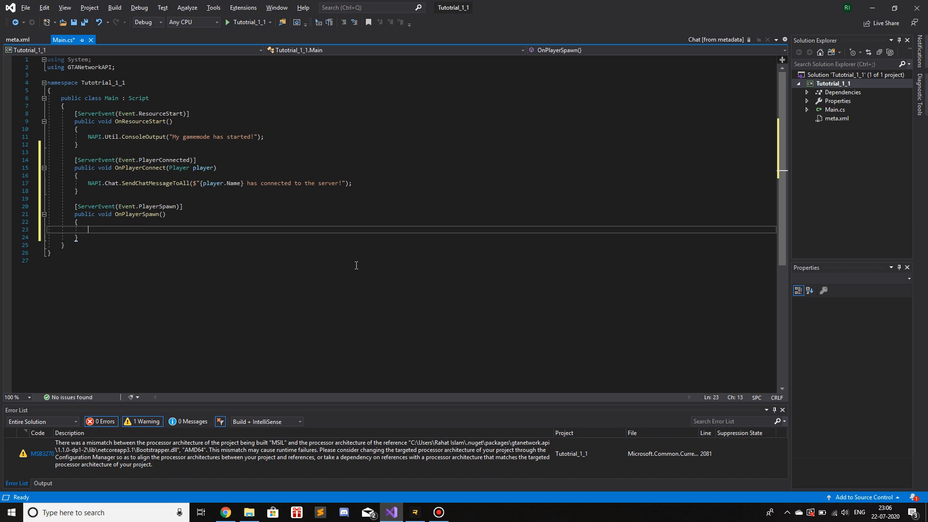
mouse_move(163, 214)
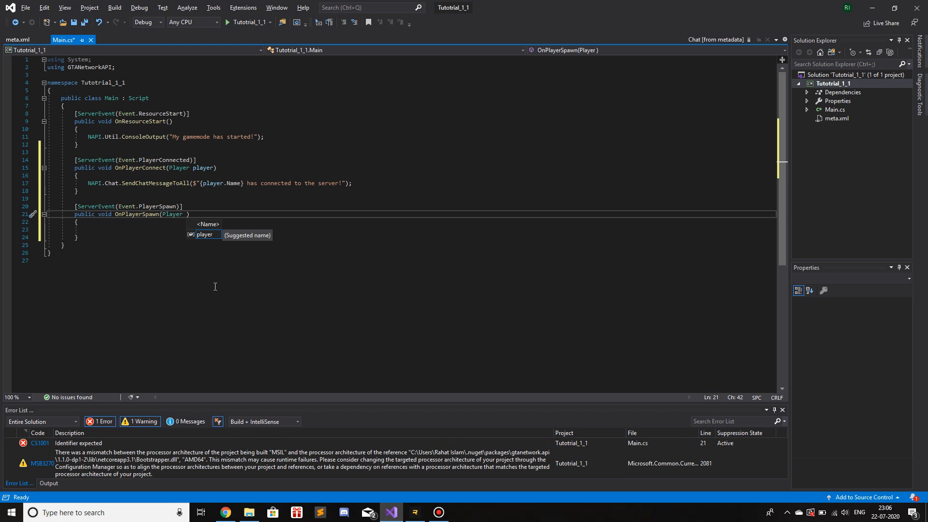
Step: Give OnPlayerSpawn a Player player parameter and broadcast "{player.Name} has (re)spawned!" to all
type("player")
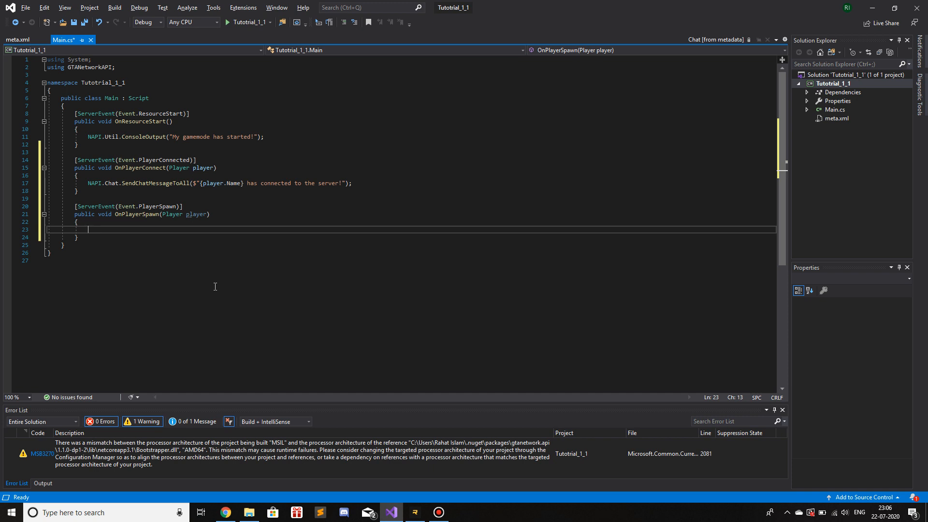
type("napi")
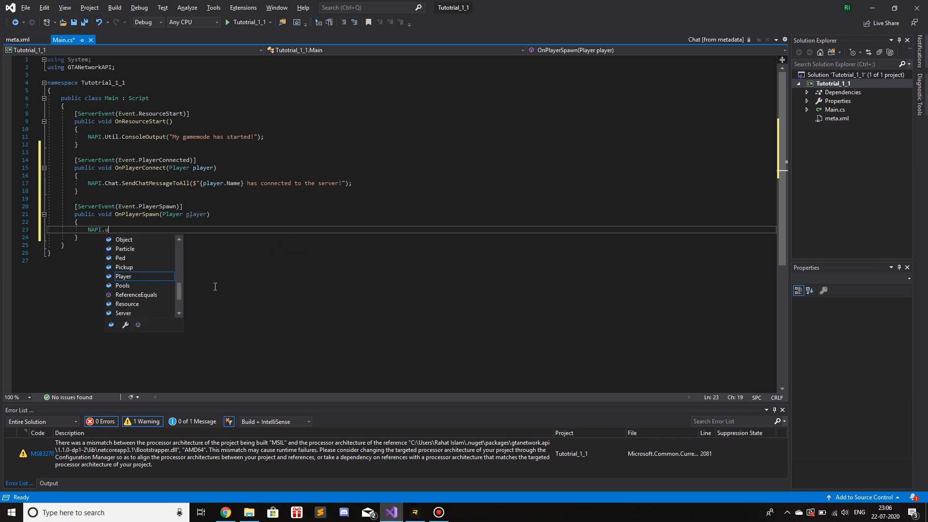
type("Chat.sendChatMessageToAll(")
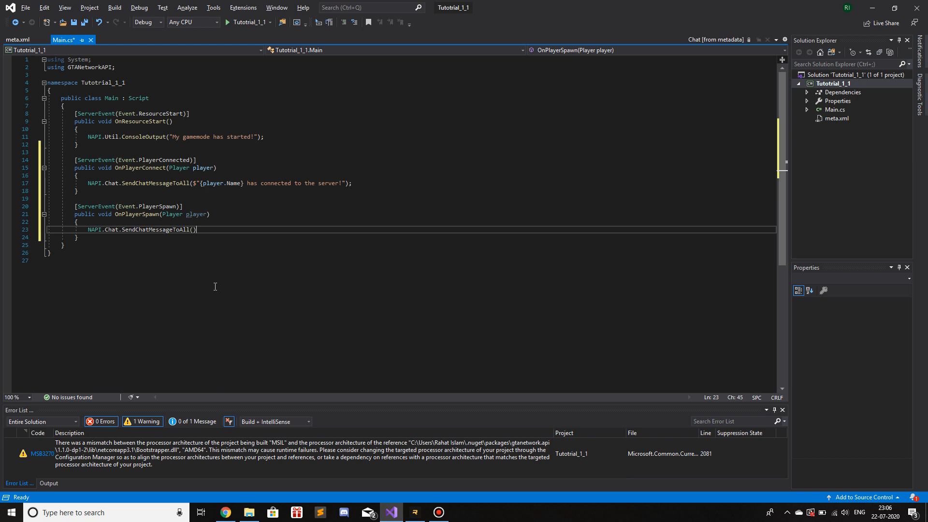
type(";")
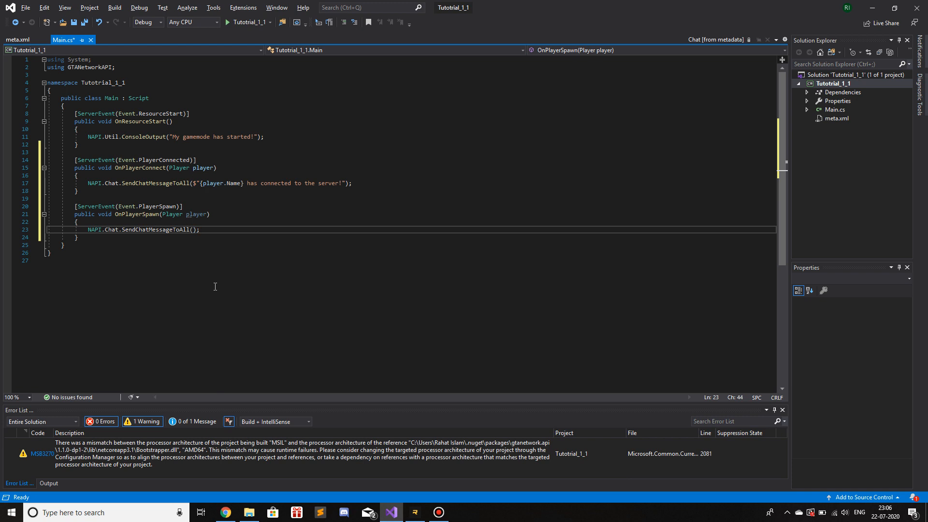
type("$\"\"")
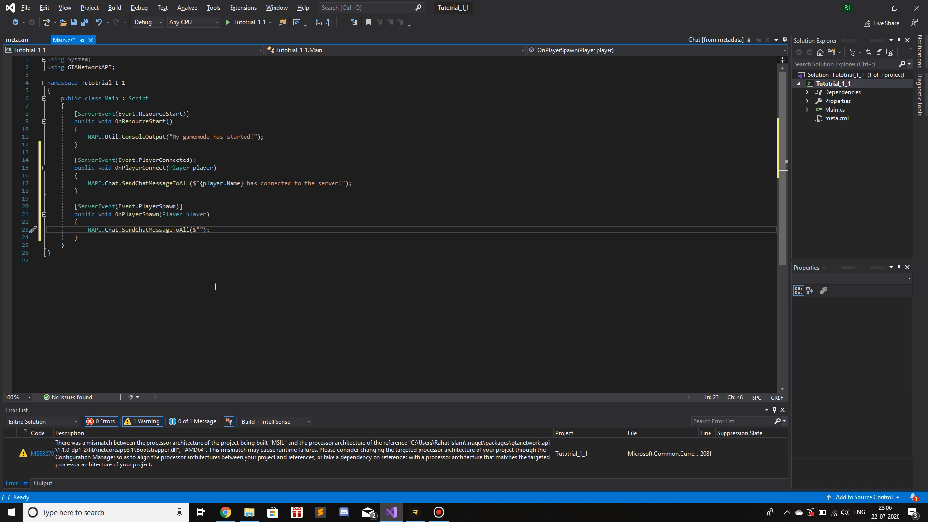
type("{}")
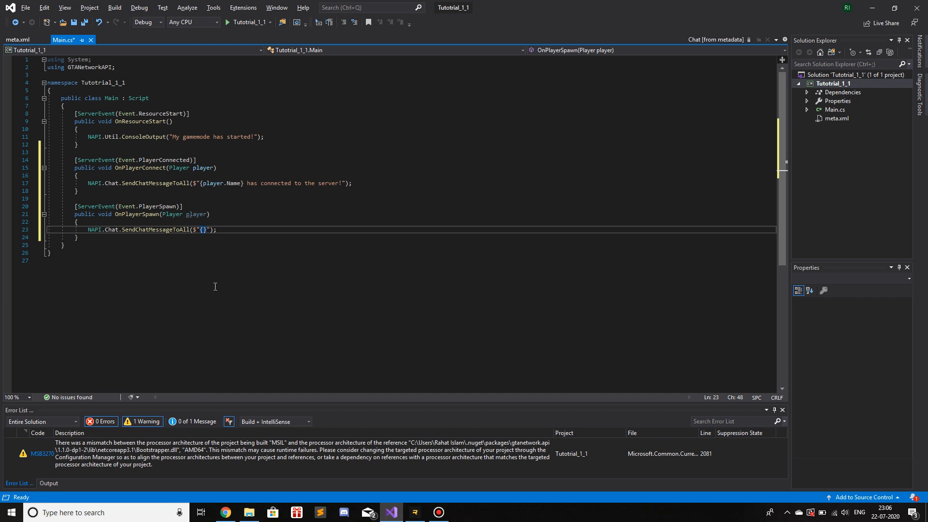
type("player")
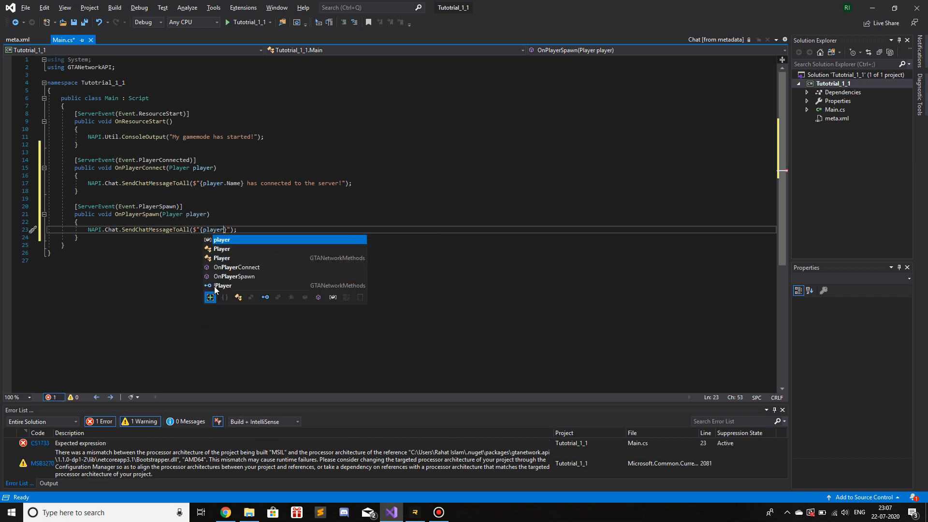
type(".Name")
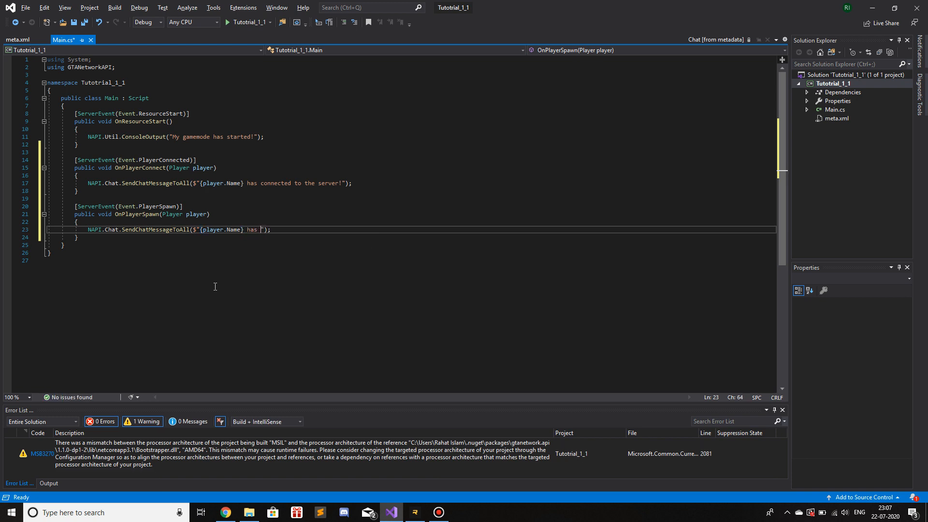
type("(re)spa")
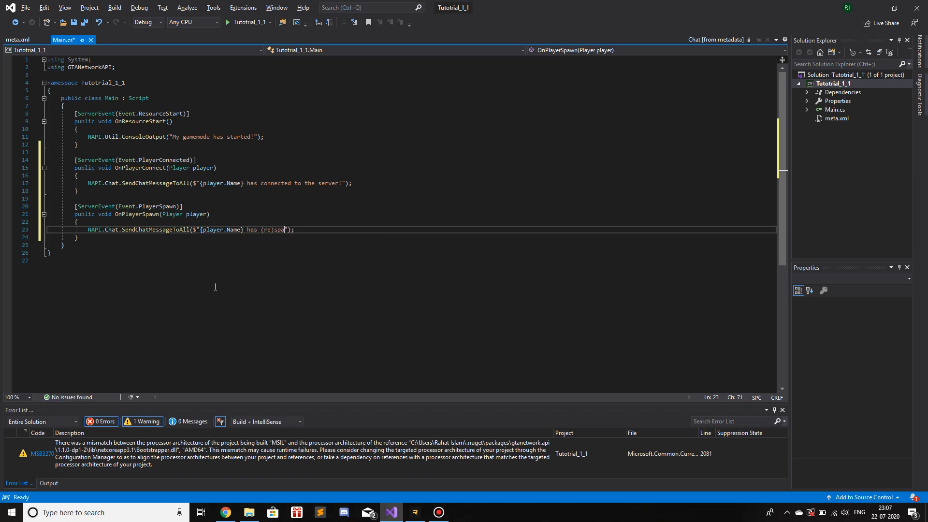
type("wned!")
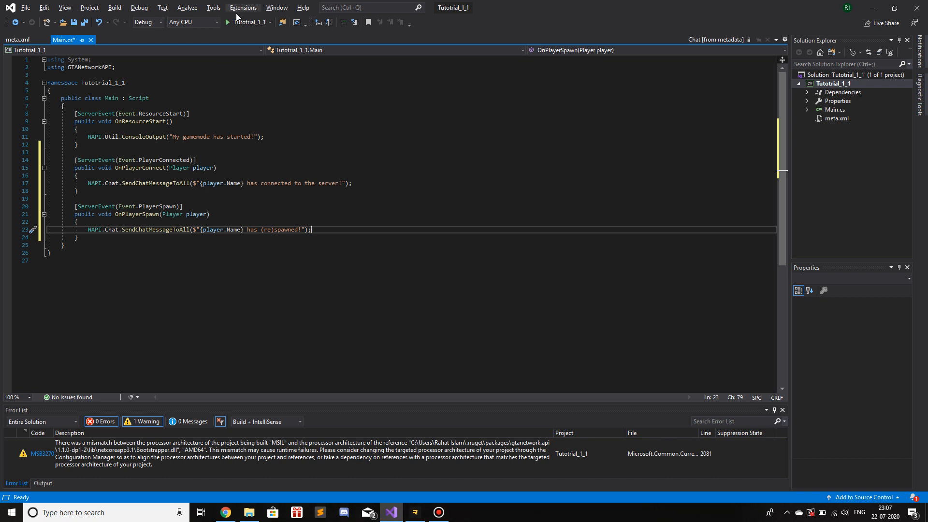
Step: Start the project to launch the RAGE MP server and test the handlers
left_click(242, 22)
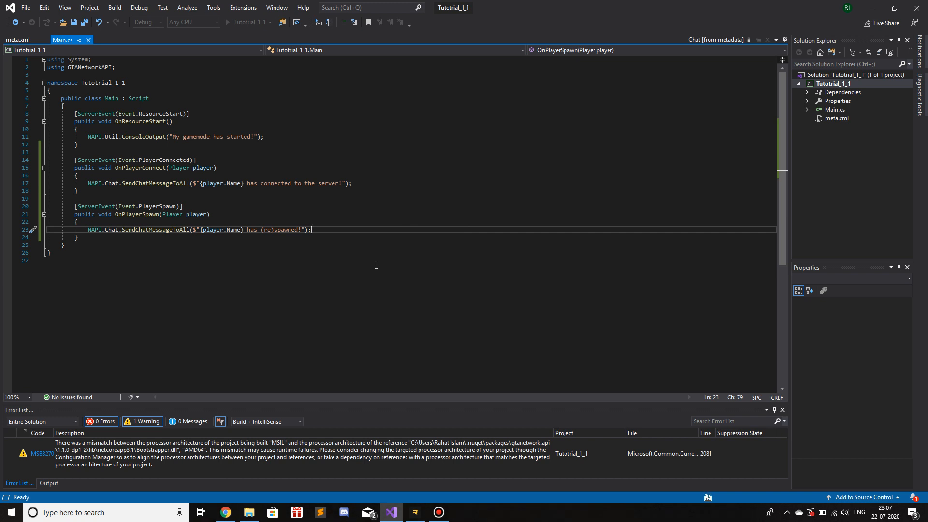
mouse_move(405, 237)
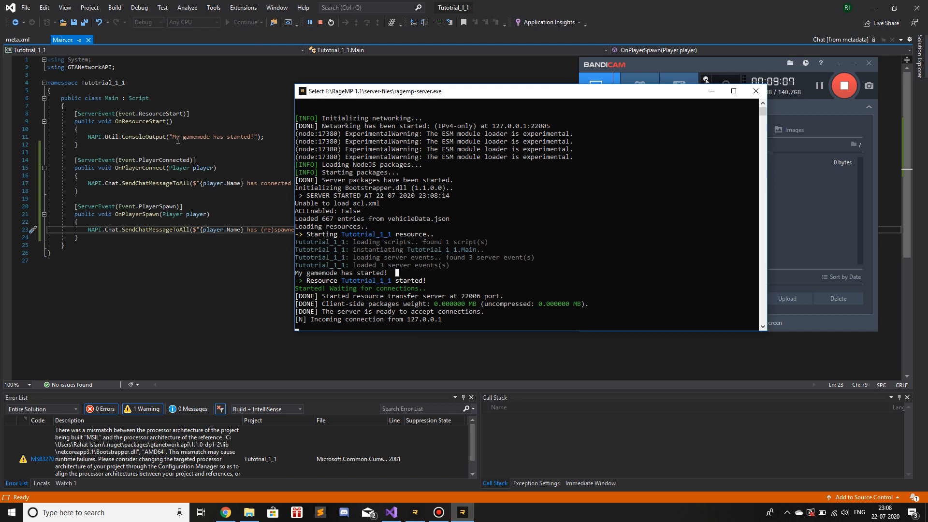
mouse_move(369, 260)
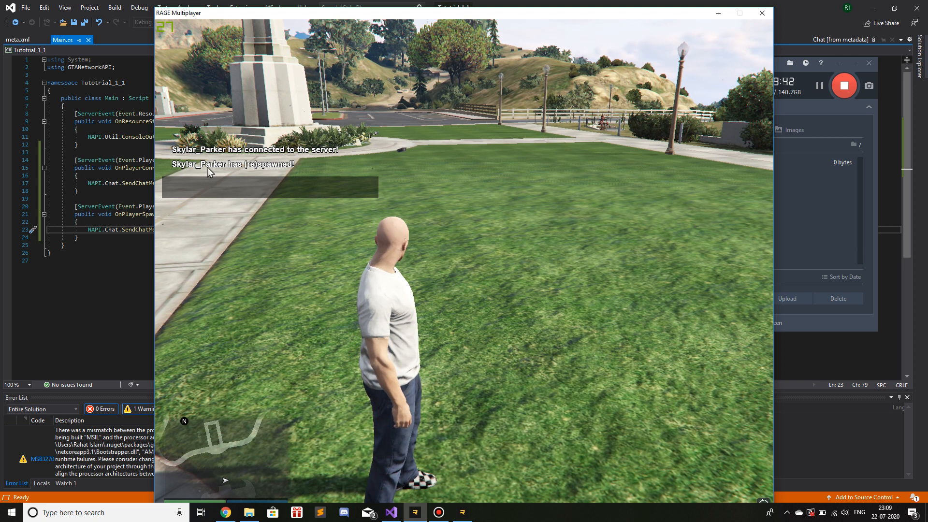
mouse_move(290, 222)
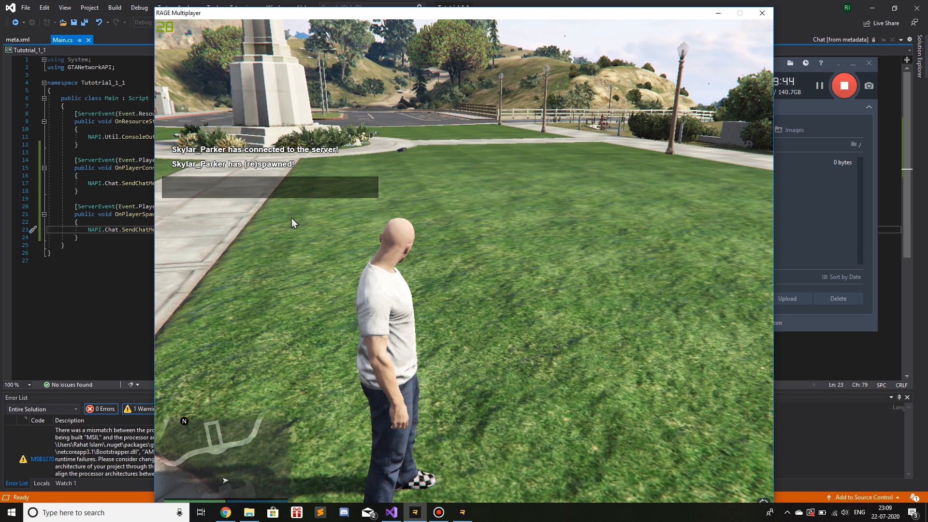